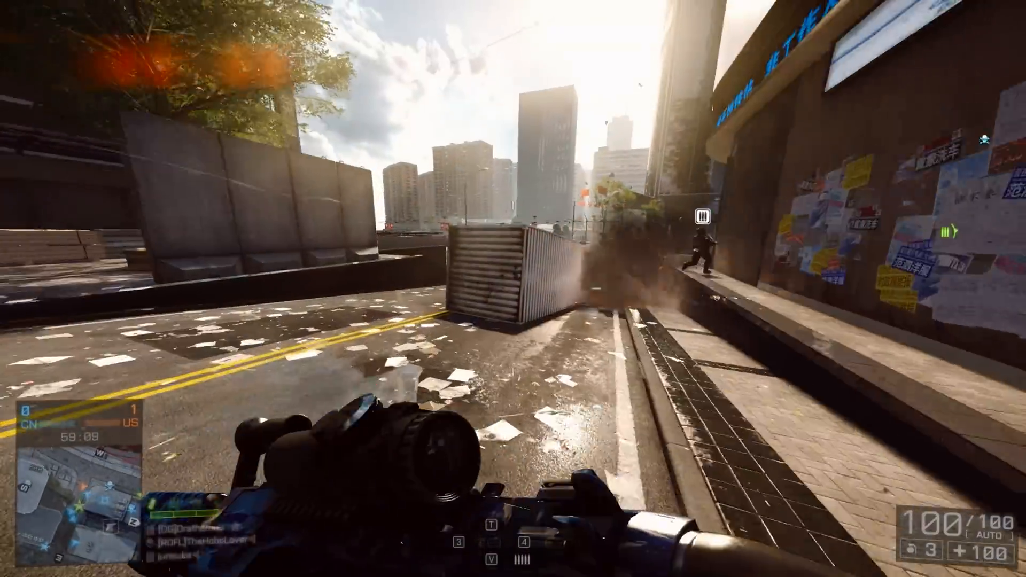
Show the ShadowPlay preferences and its recording panel in GeForce Experience.
right_click(513, 288)
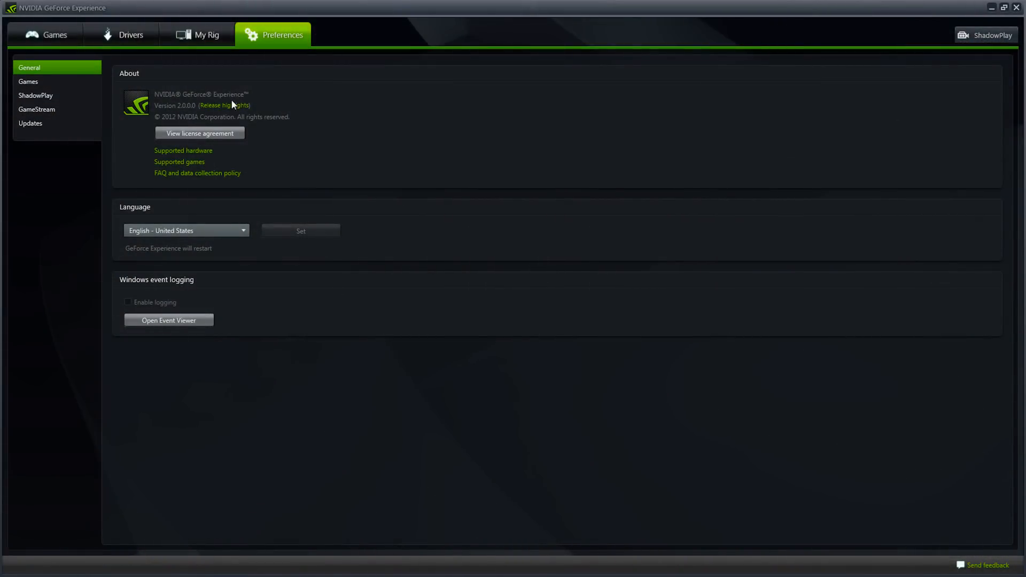
left_click(36, 95)
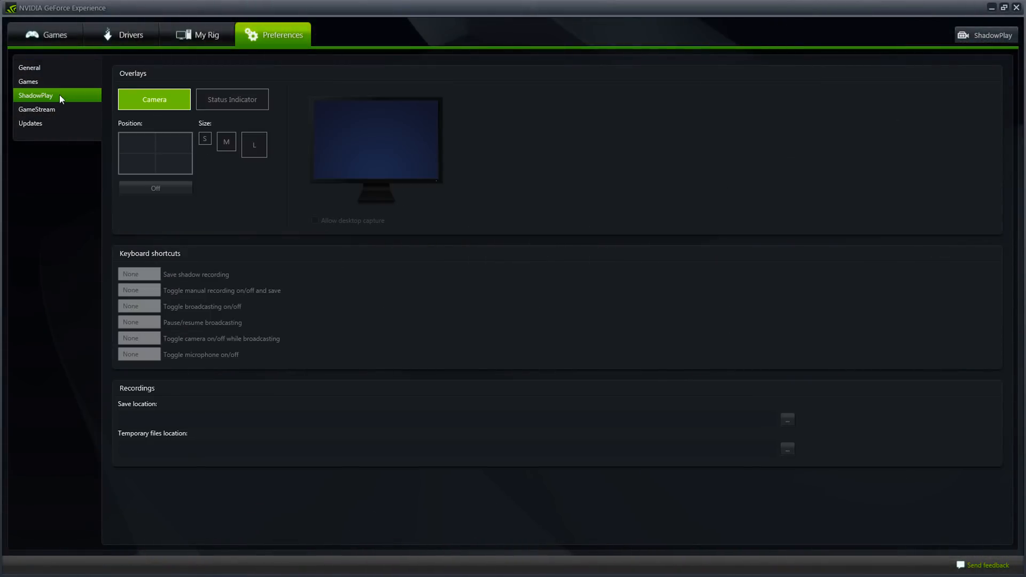
mouse_move(969, 50)
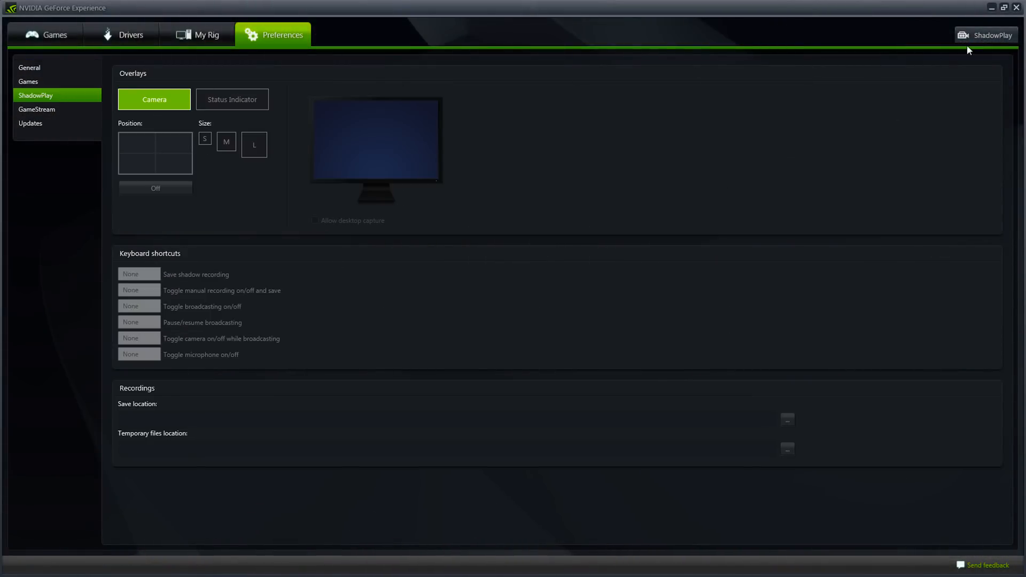
left_click(984, 34)
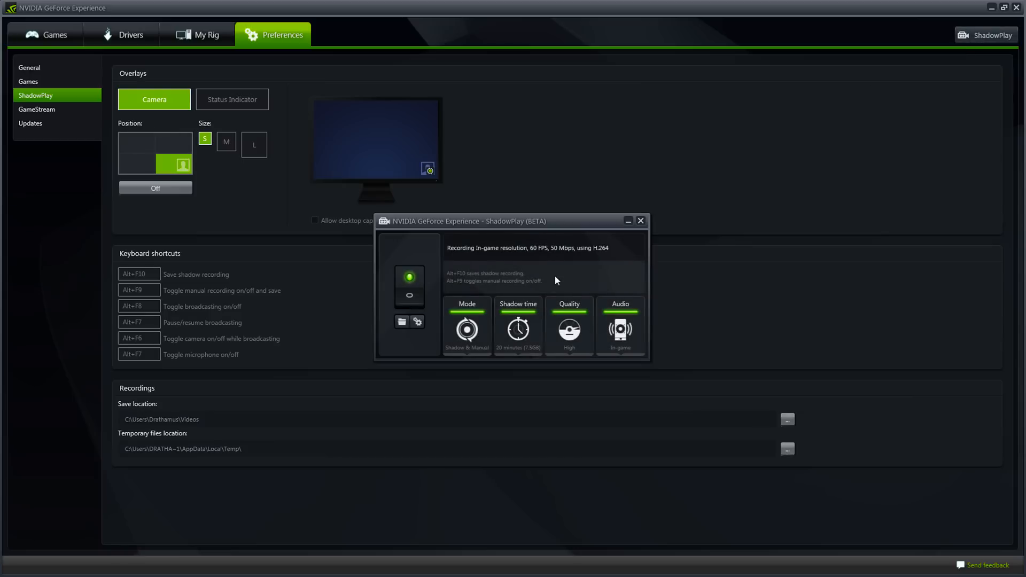
Close the recording panel and pick the camera overlay's screen position.
left_click(640, 221)
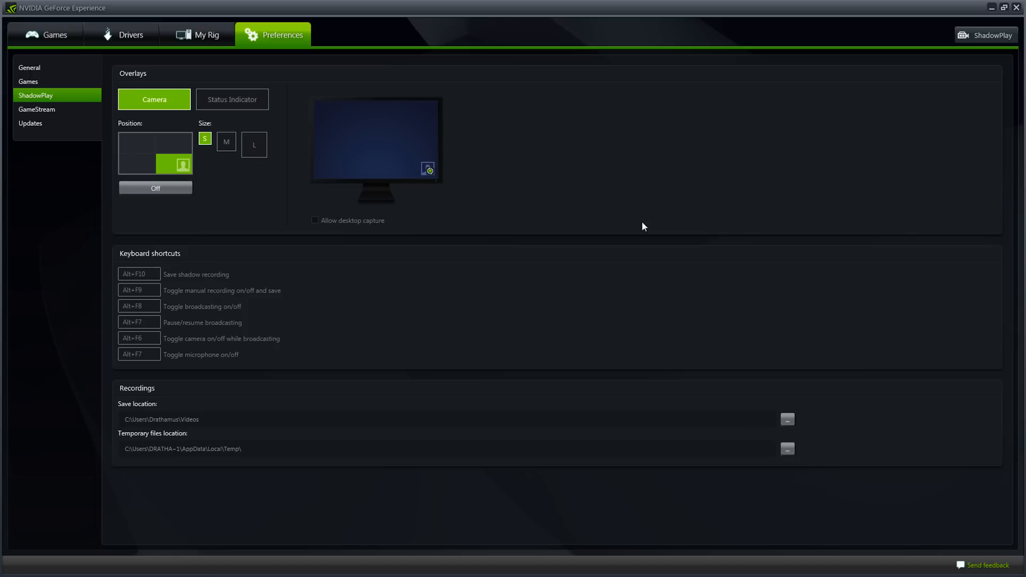
mouse_move(164, 149)
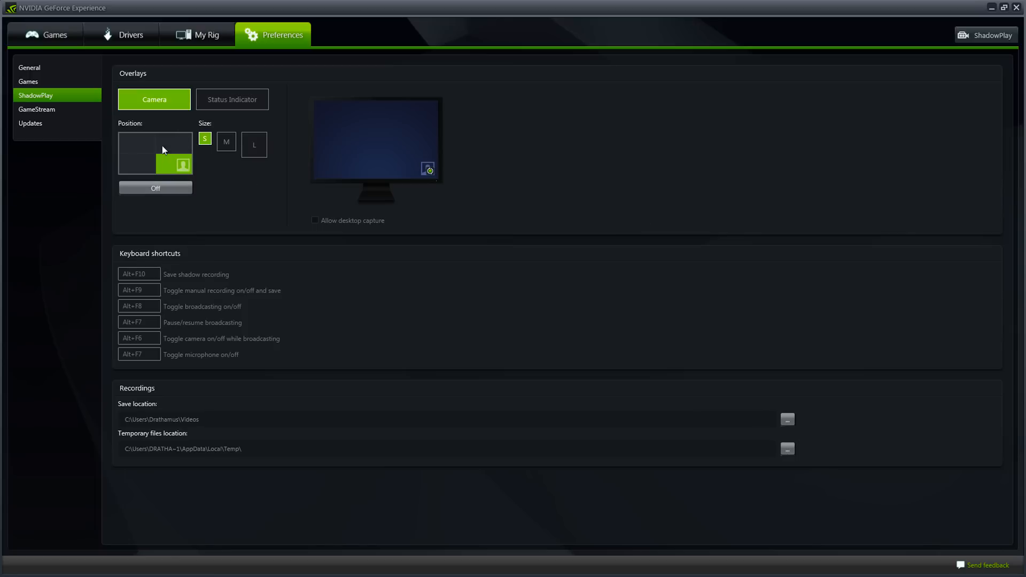
left_click(136, 164)
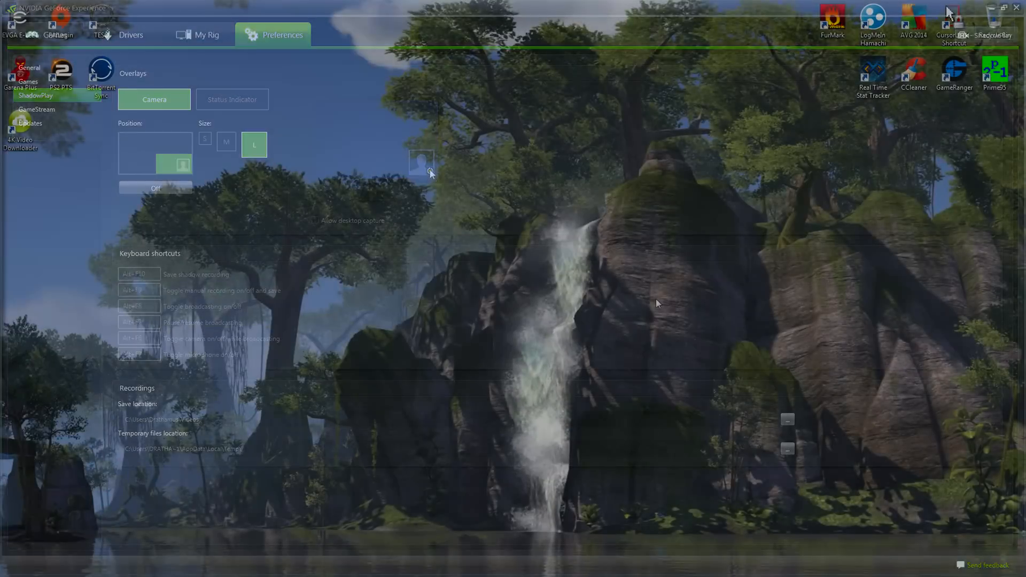
Create a new OBS scene named 'Waffles Taste Delicious!'.
left_click(1015, 7)
type("Waffles Taste Deli")
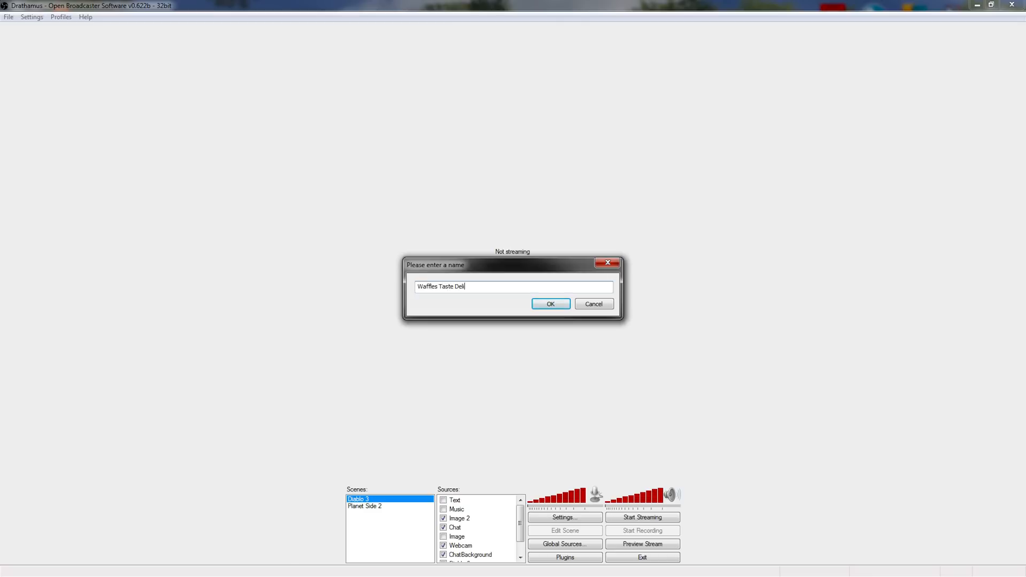
left_click(549, 304)
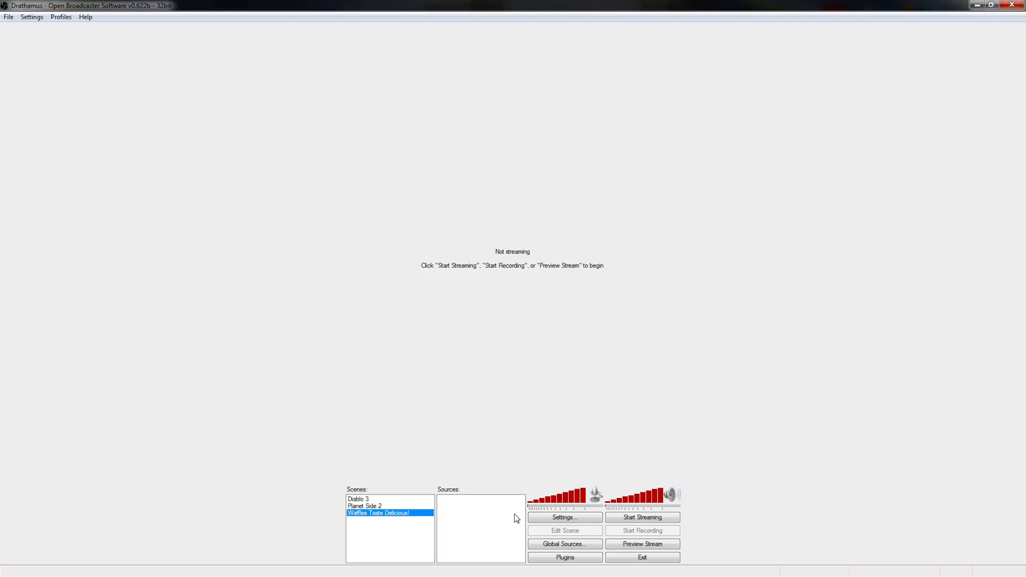
Add a Monitor Capture source to the scene with default settings.
right_click(481, 528)
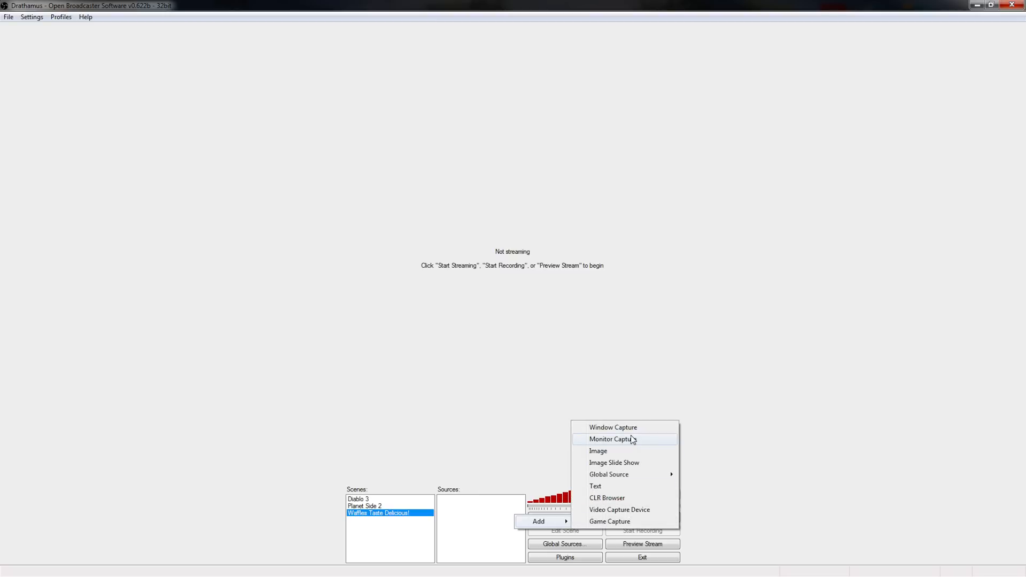
left_click(611, 439)
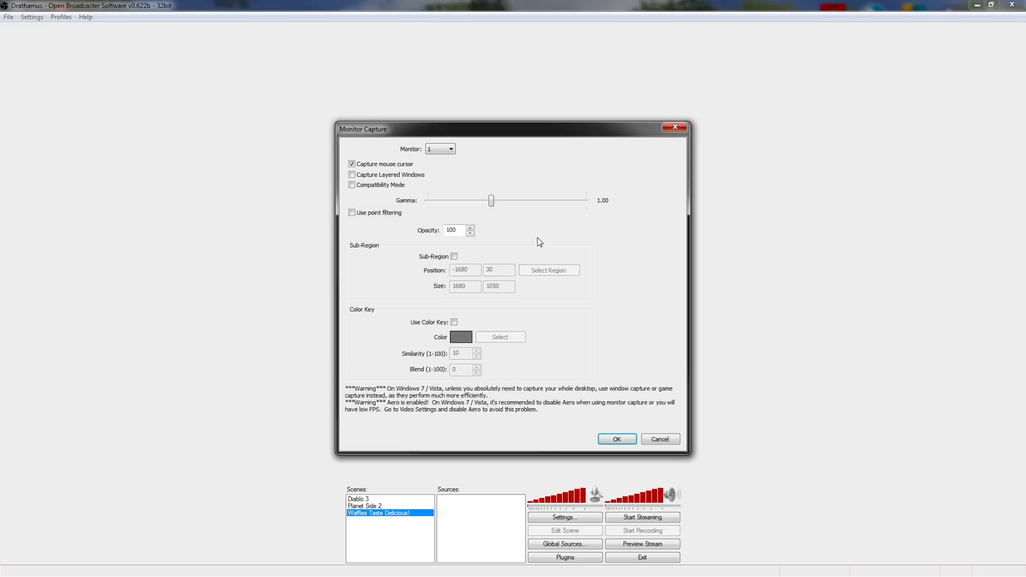
left_click(440, 148)
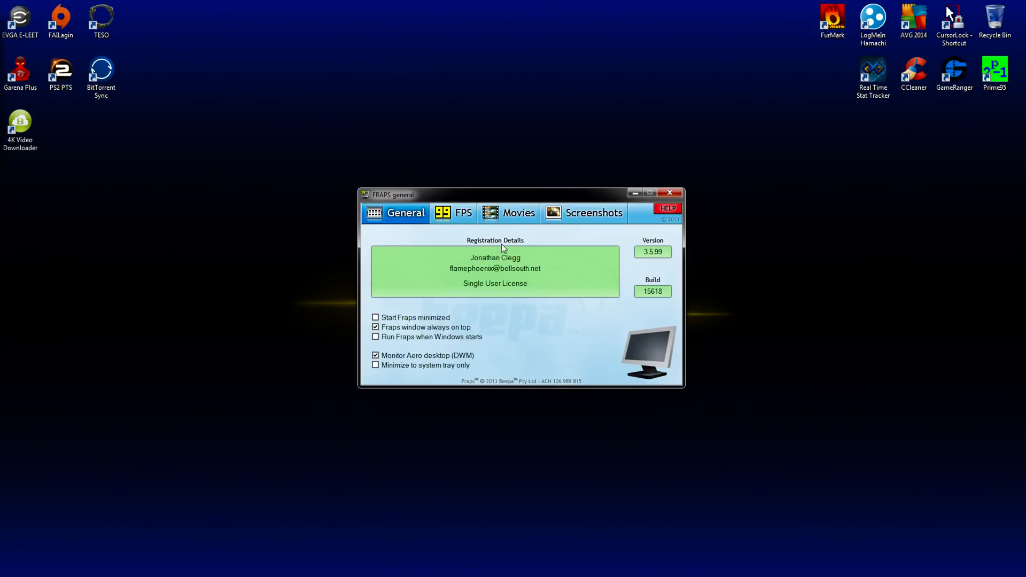
Show Fraps' FPS and Movies settings, with Z:\Recorded Videos folder and 60 fps capture.
left_click(454, 213)
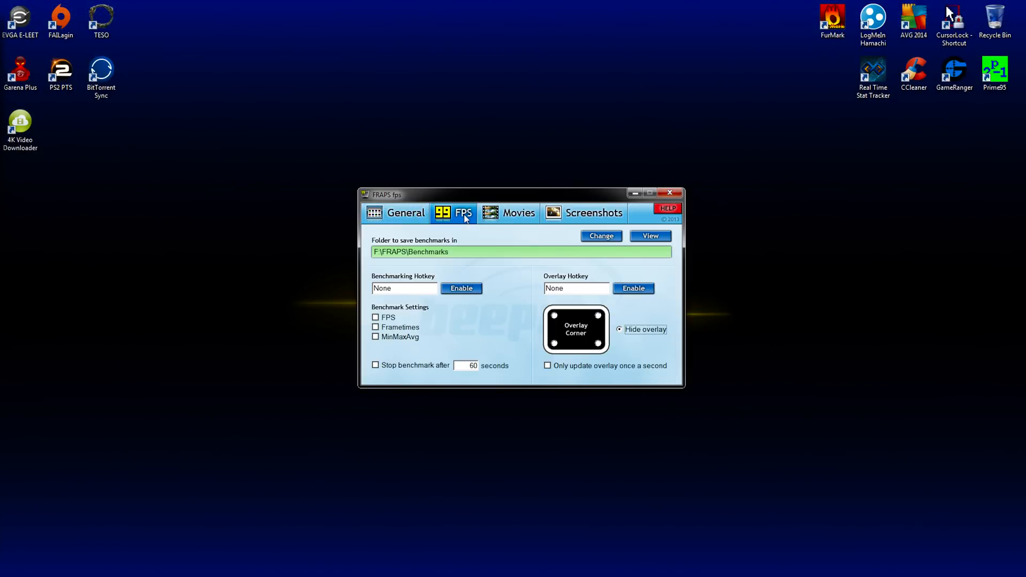
left_click(516, 213)
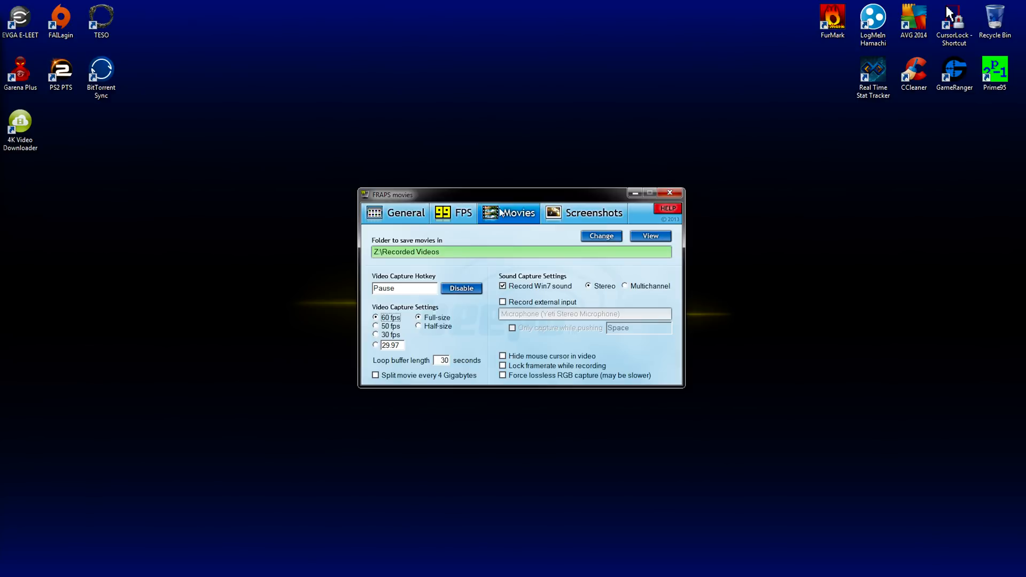
mouse_move(738, 148)
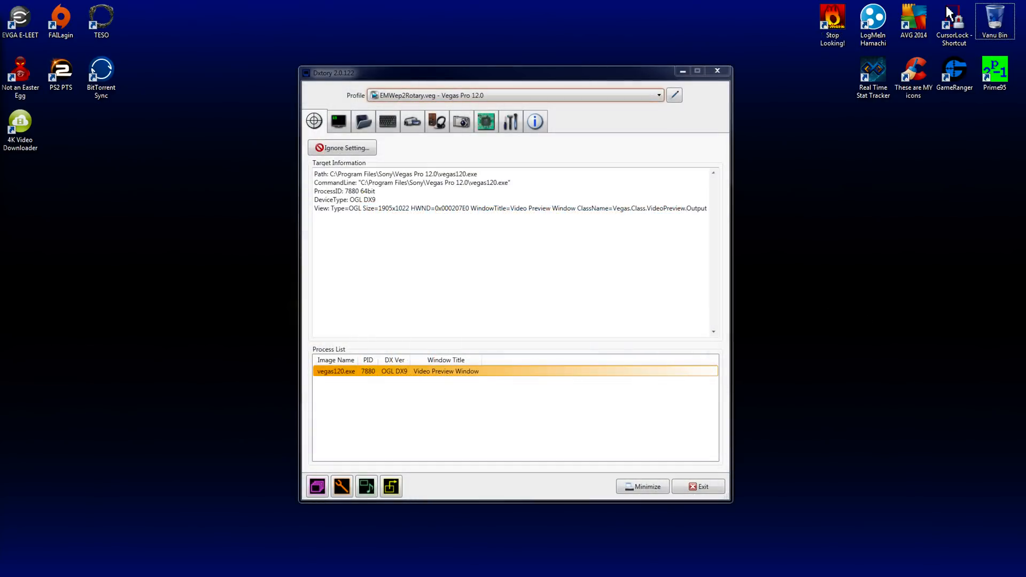
Show Dxtory's Folder and Movie settings, with Lagarith Lossless codec at 30 fps, leaving codec config unchanged.
left_click(364, 120)
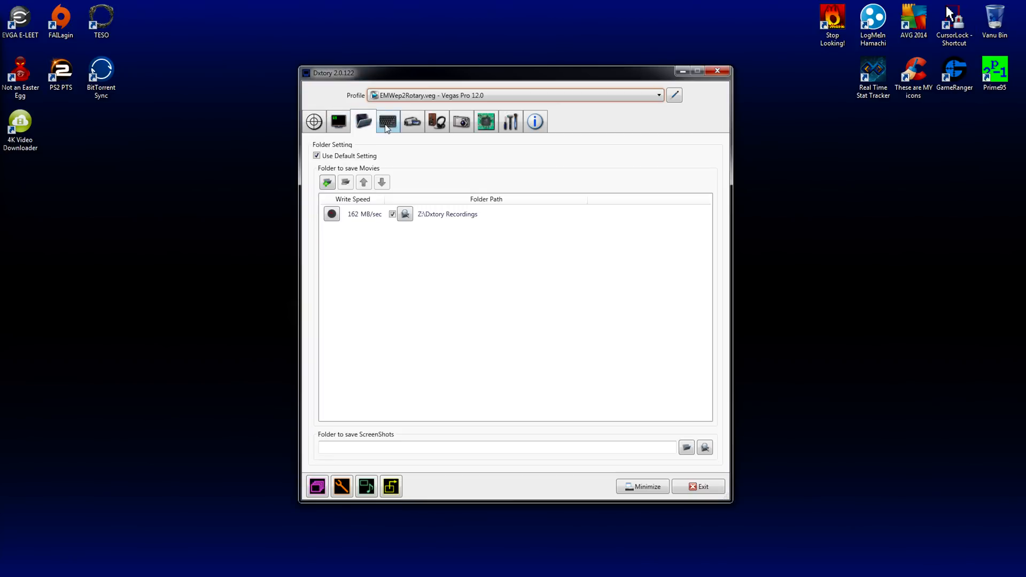
left_click(412, 121)
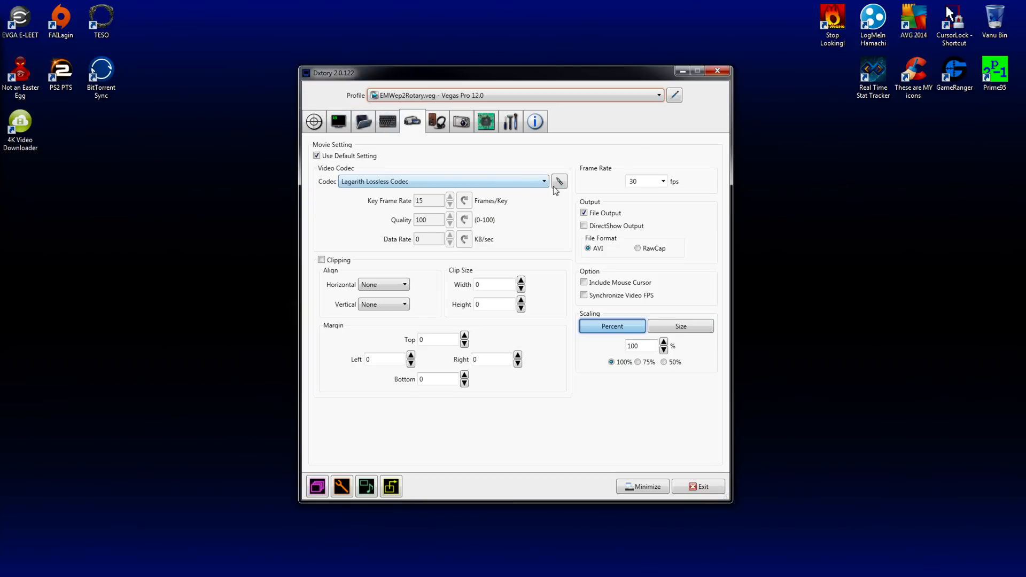
left_click(559, 182)
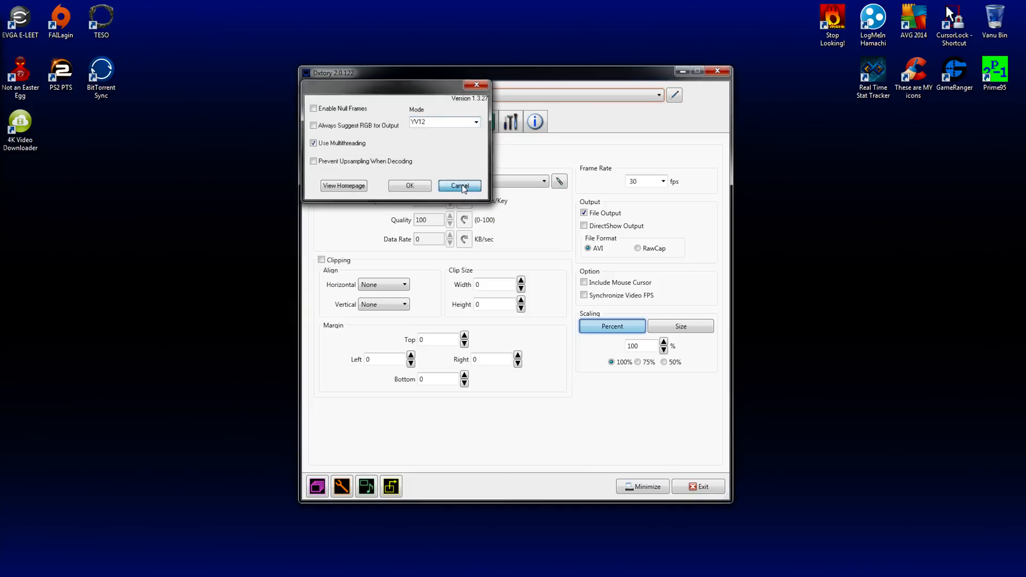
left_click(460, 185)
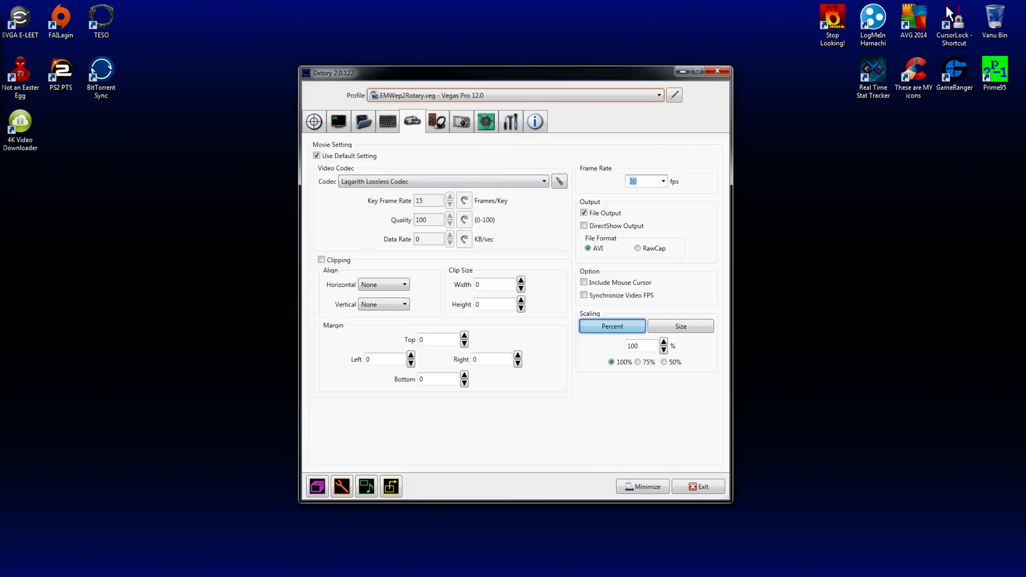
left_click(588, 248)
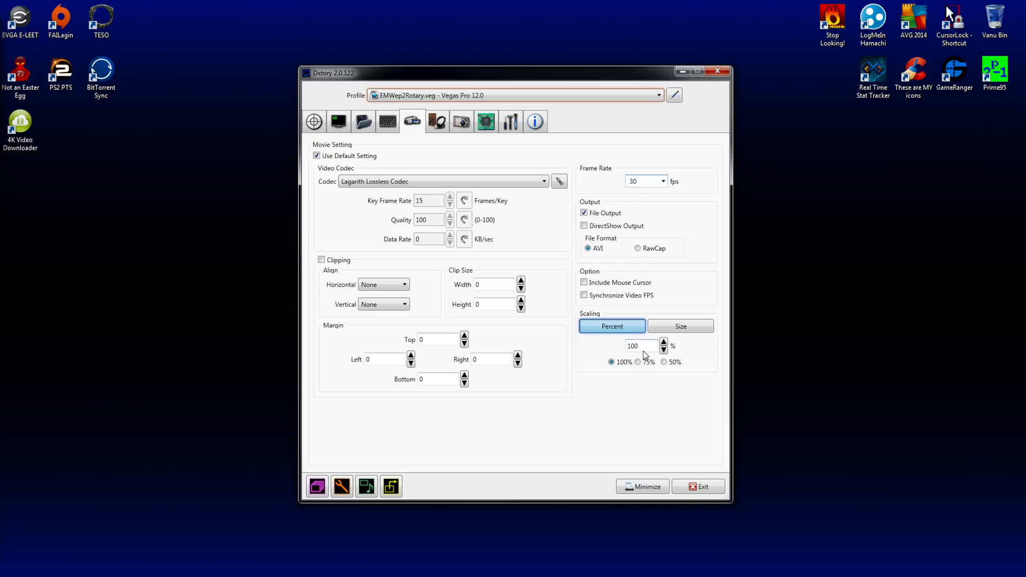
Show Dxtory's Audio settings across four PCM 48000 Hz, 16 bit, Stereo tracks.
left_click(436, 121)
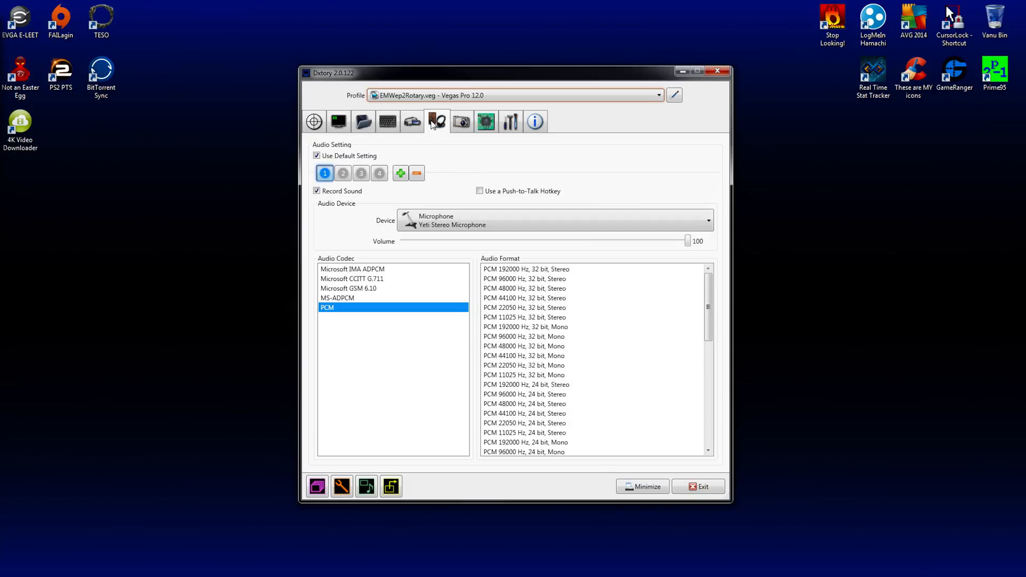
left_click(342, 173)
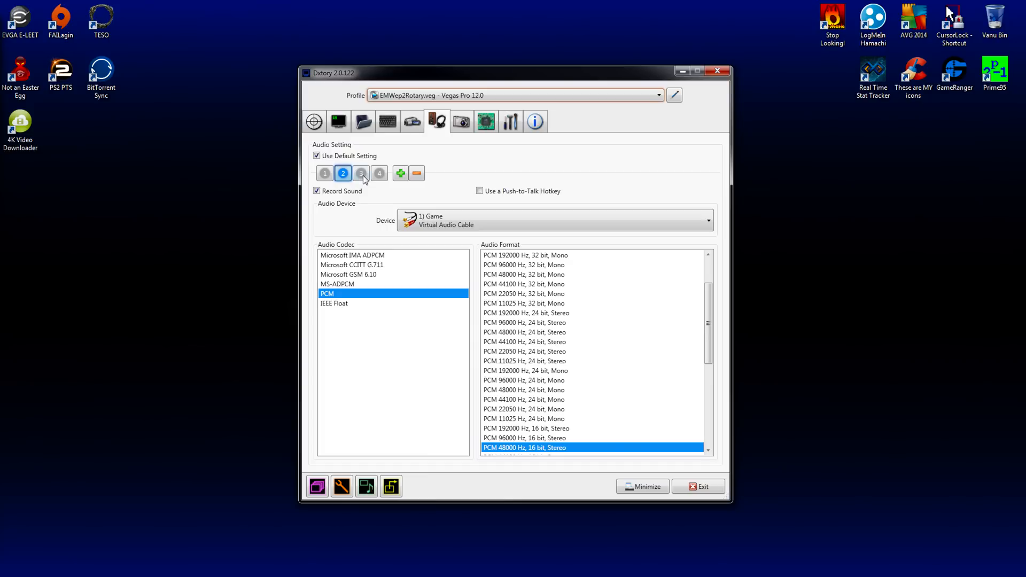
left_click(380, 173)
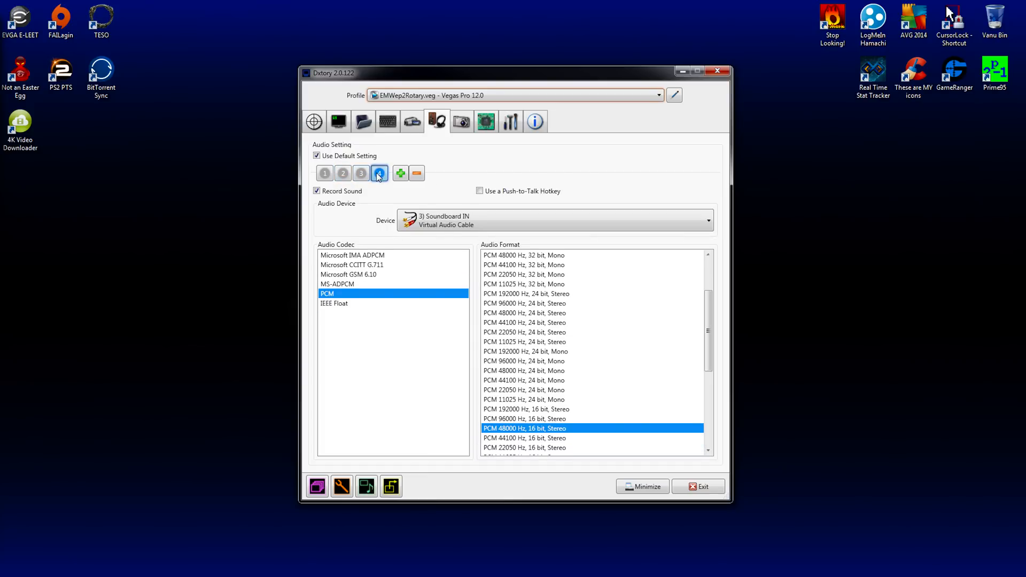
left_click(343, 173)
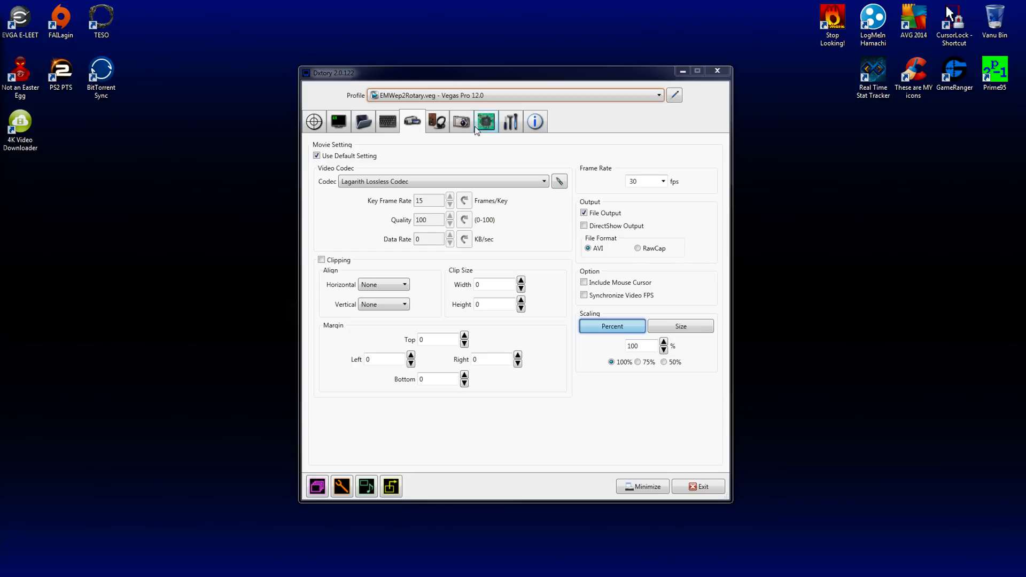
left_click(437, 121)
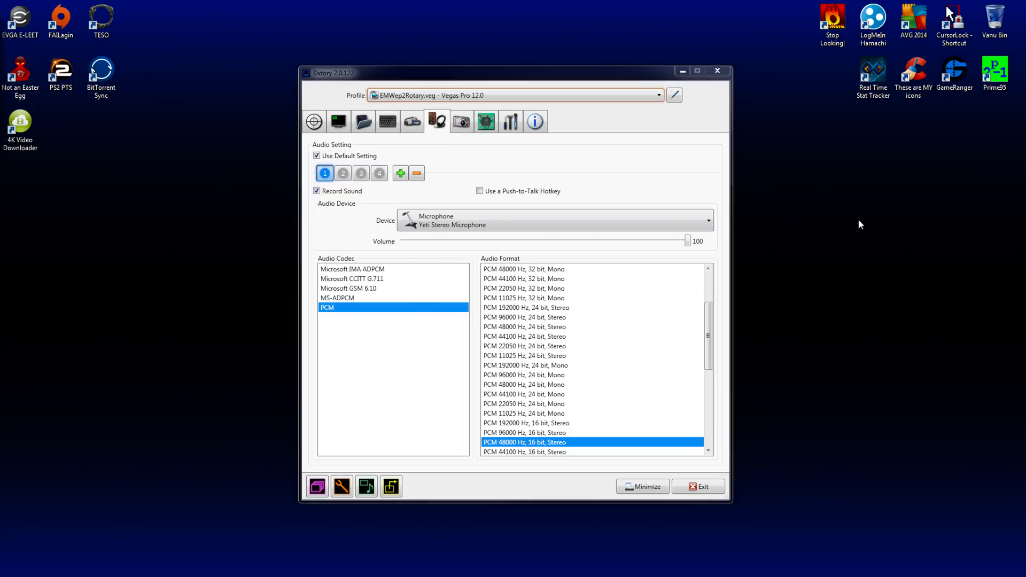
mouse_move(339, 122)
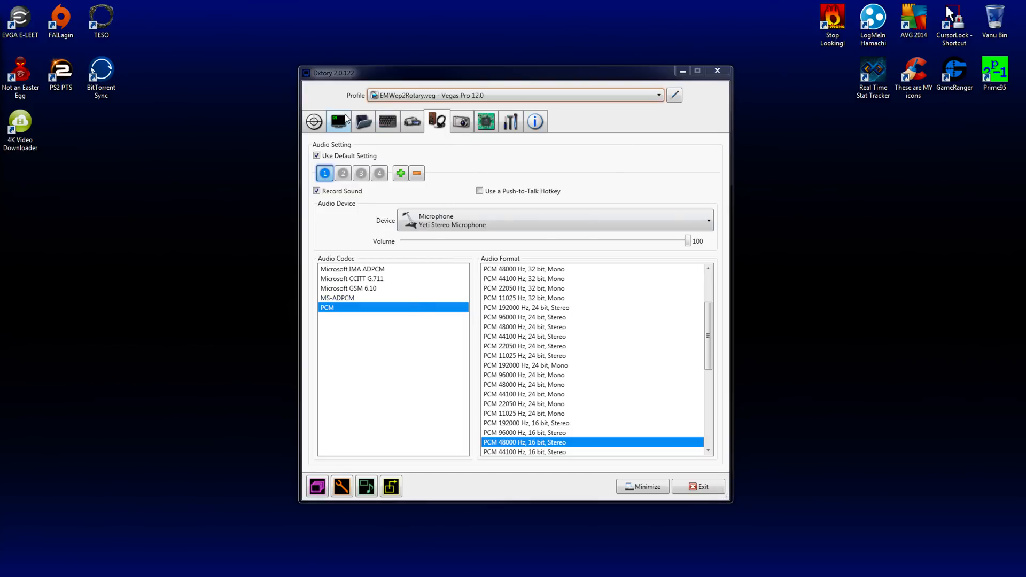
left_click(363, 121)
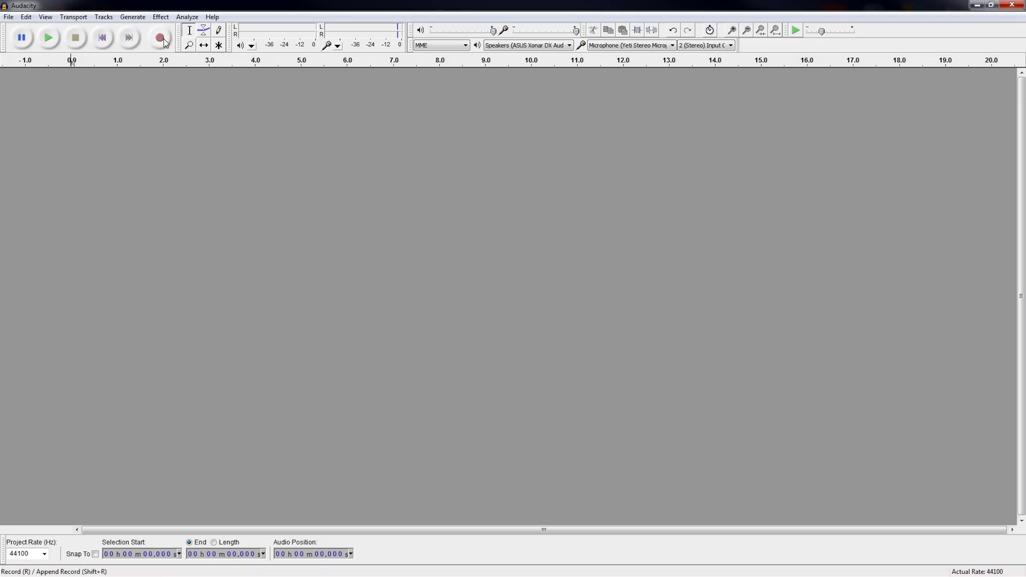
left_click(159, 38)
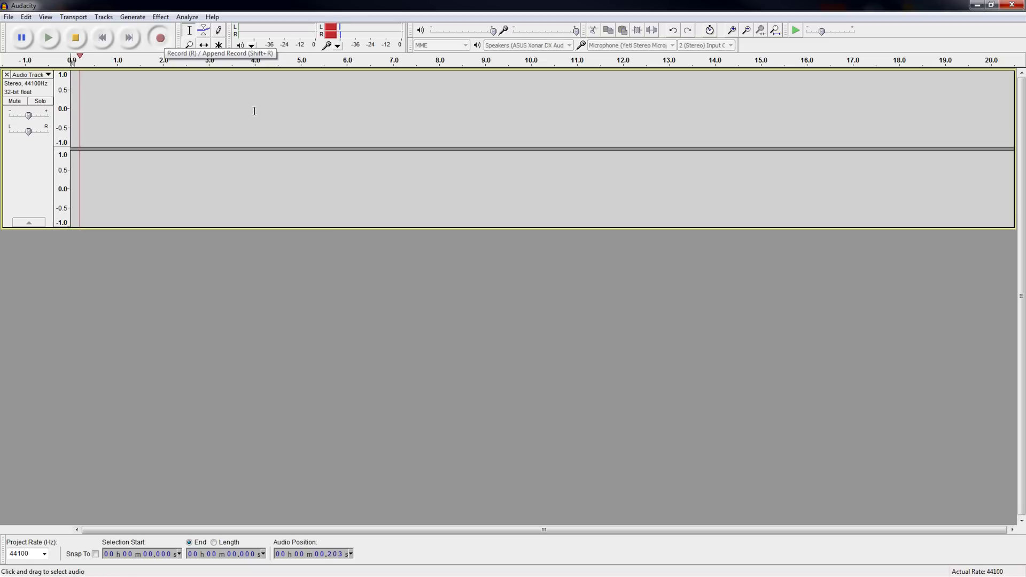
left_click(160, 38)
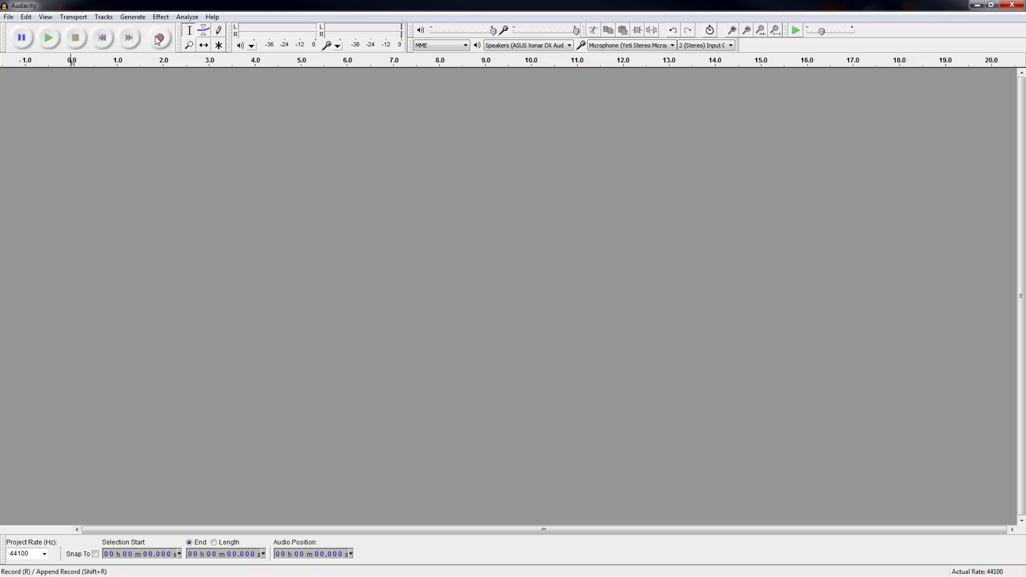
left_click(9, 16)
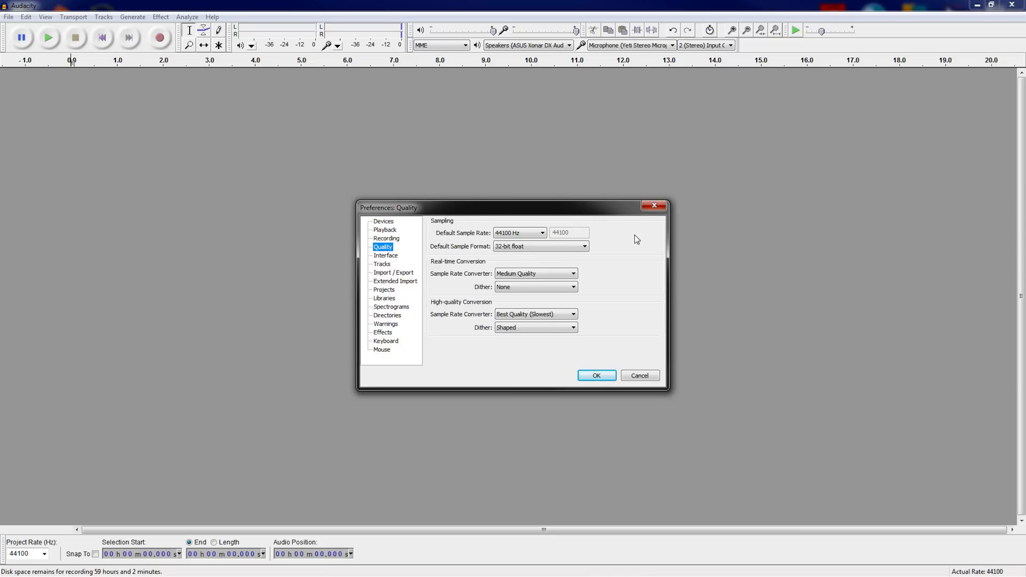
mouse_move(626, 273)
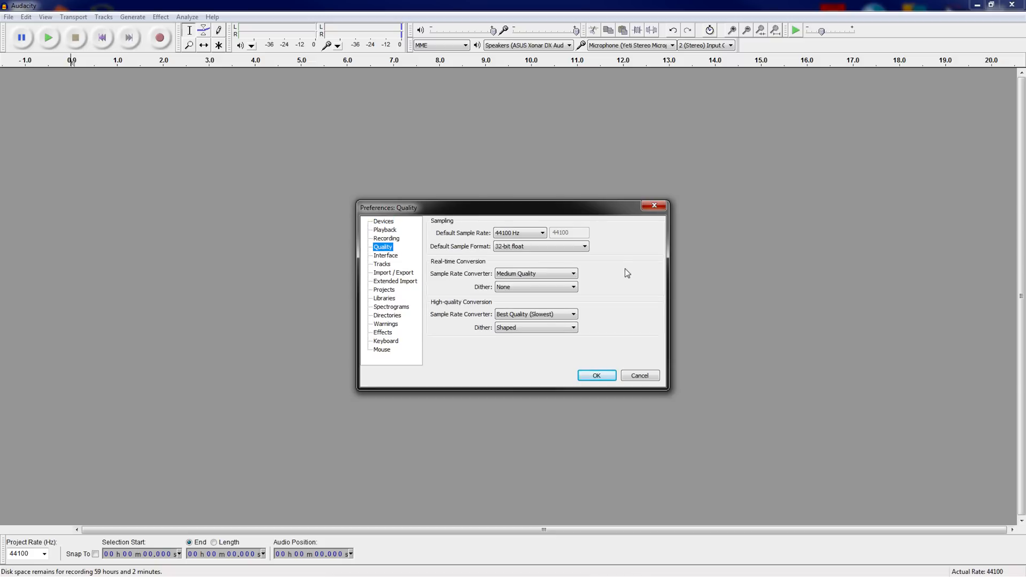
mouse_move(537, 246)
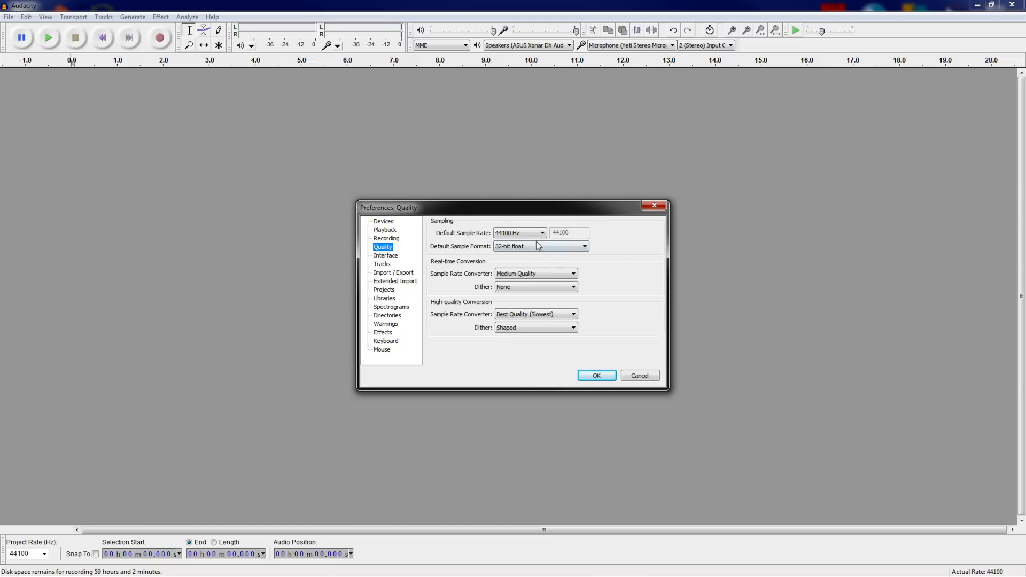
left_click(541, 232)
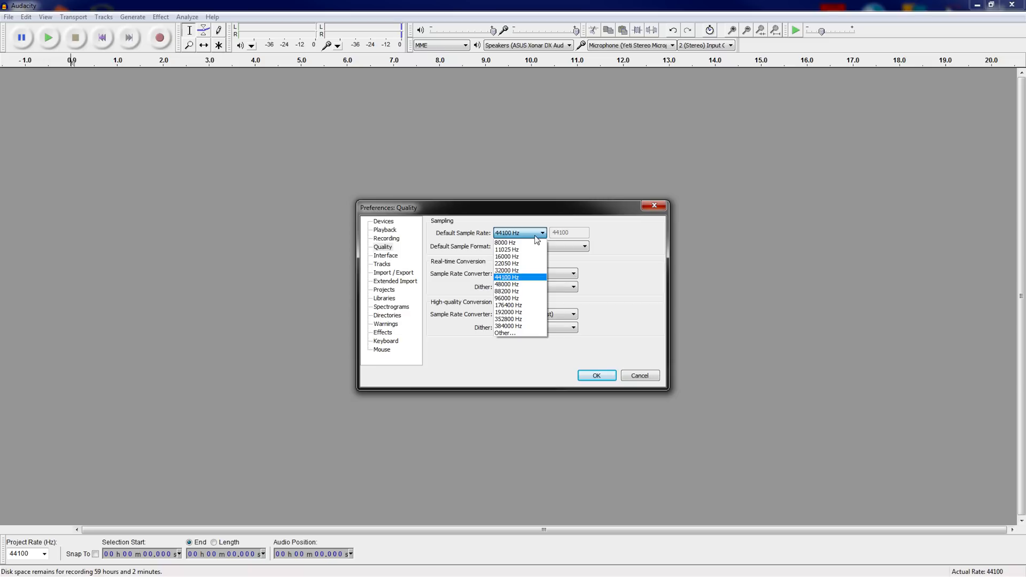
left_click(507, 276)
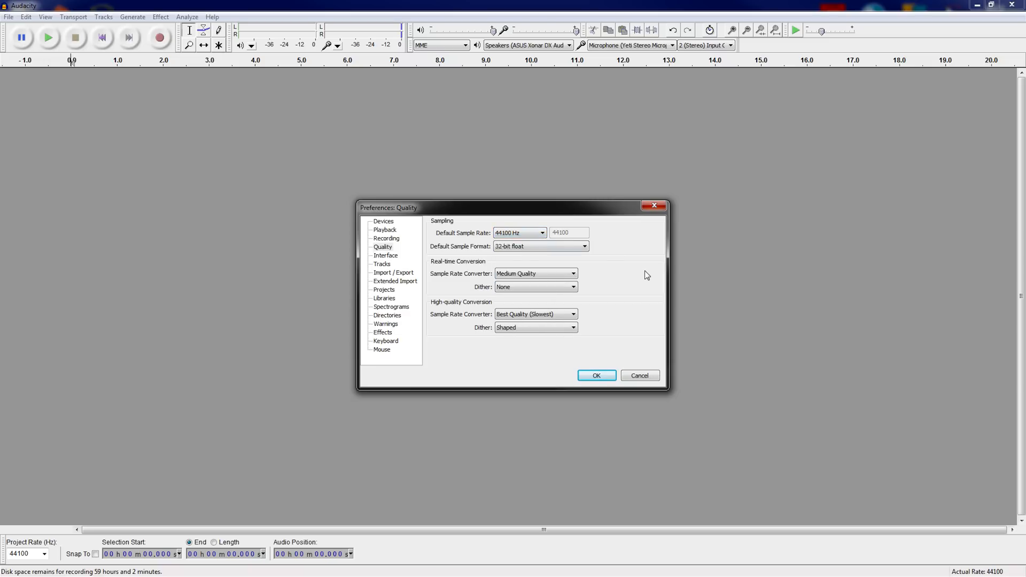
mouse_move(648, 262)
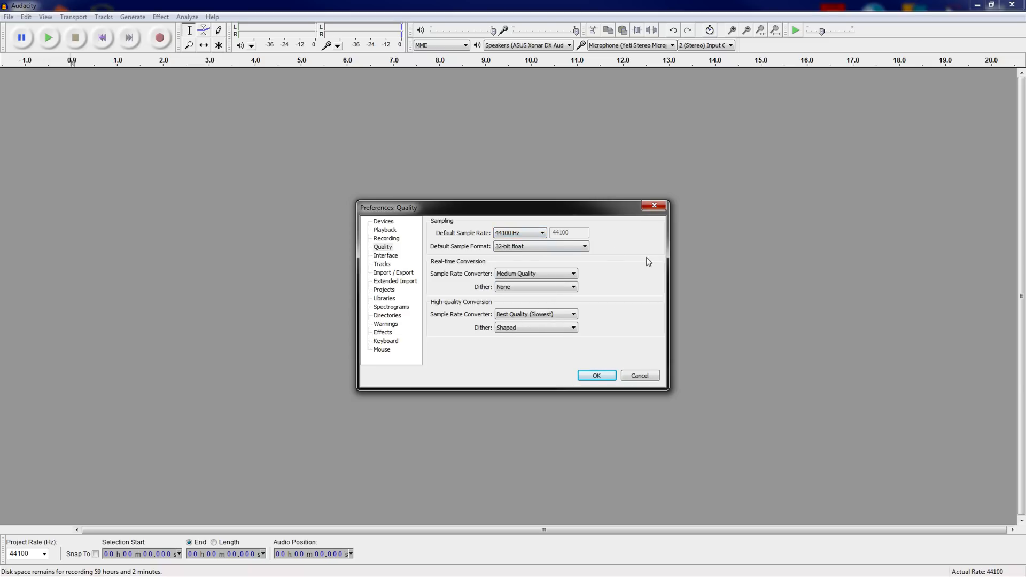
mouse_move(631, 261)
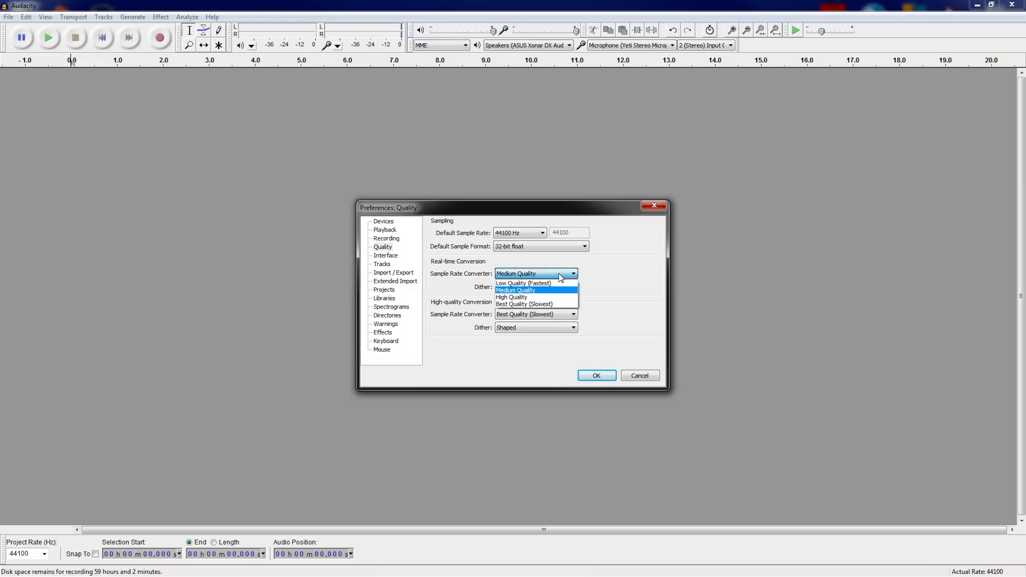
left_click(515, 290)
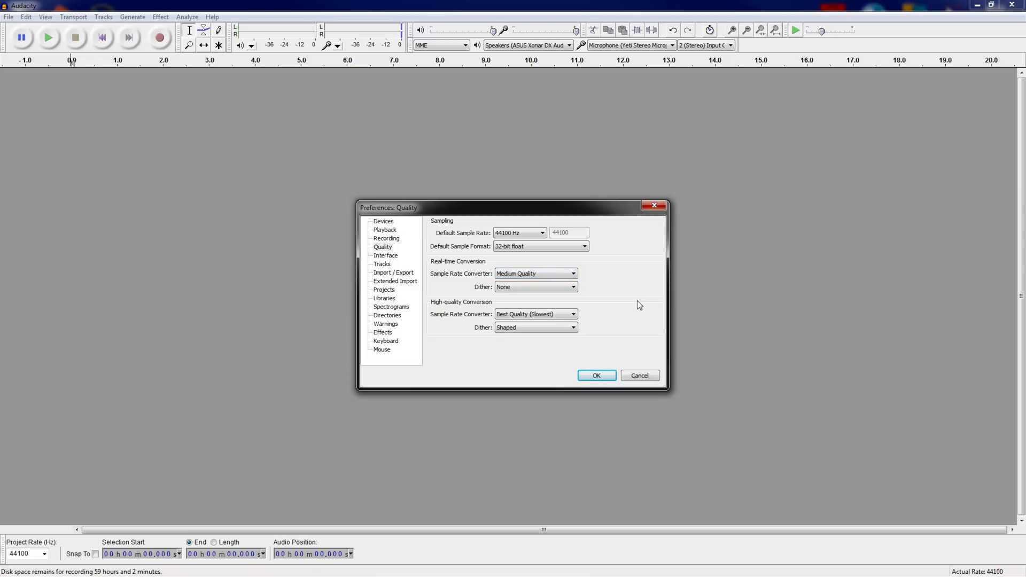
left_click(535, 314)
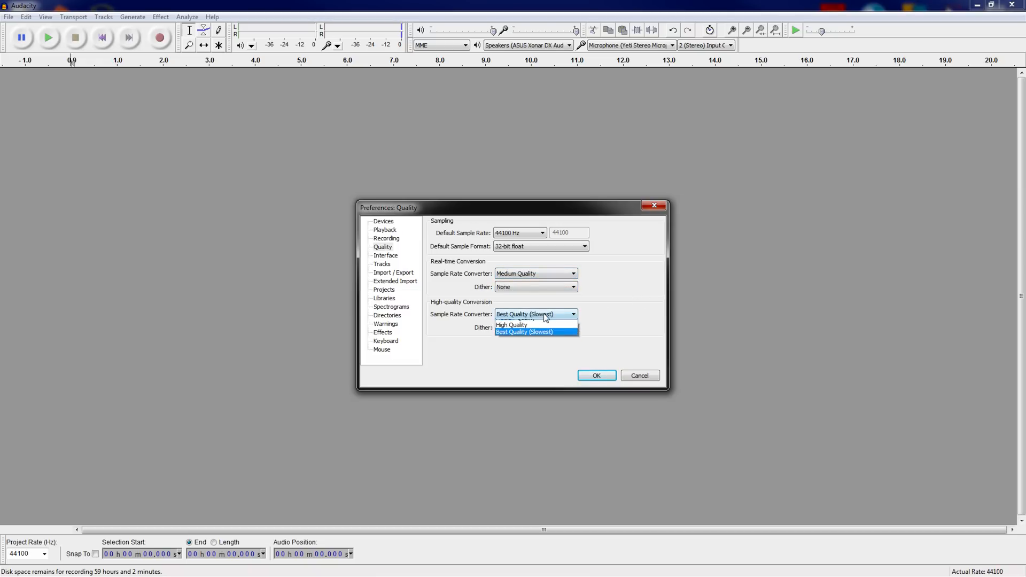
left_click(536, 314)
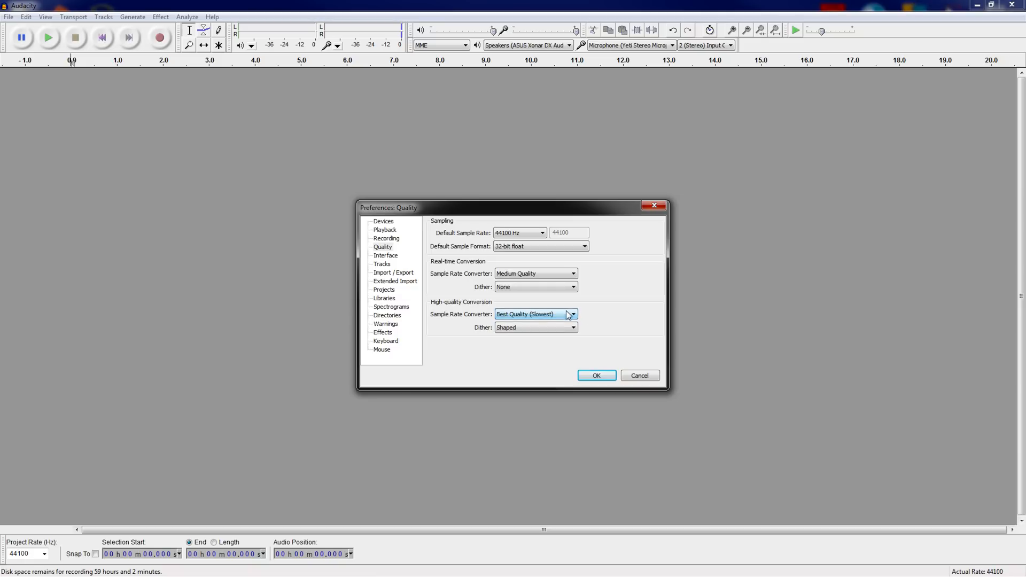
left_click(384, 221)
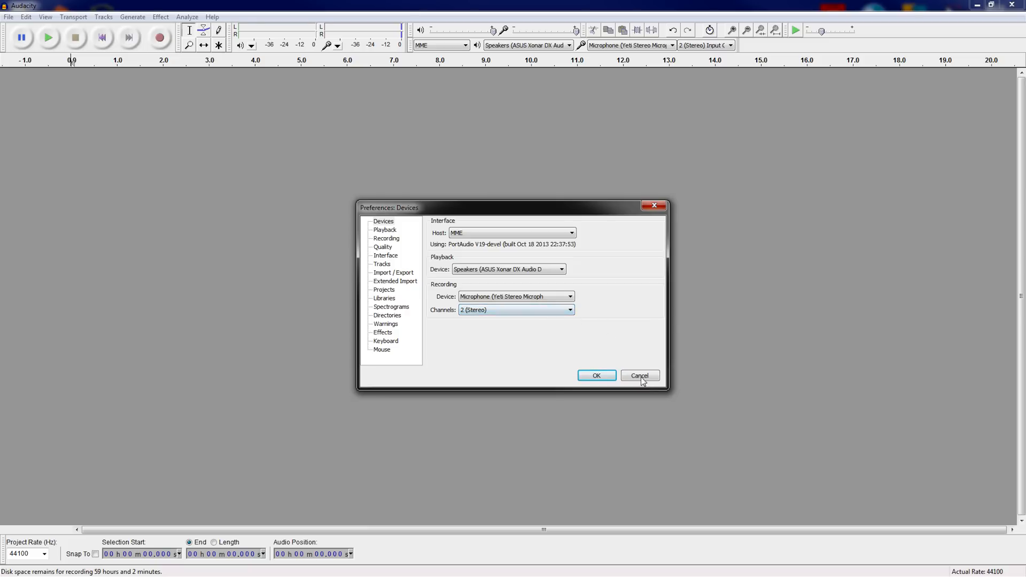
left_click(639, 375)
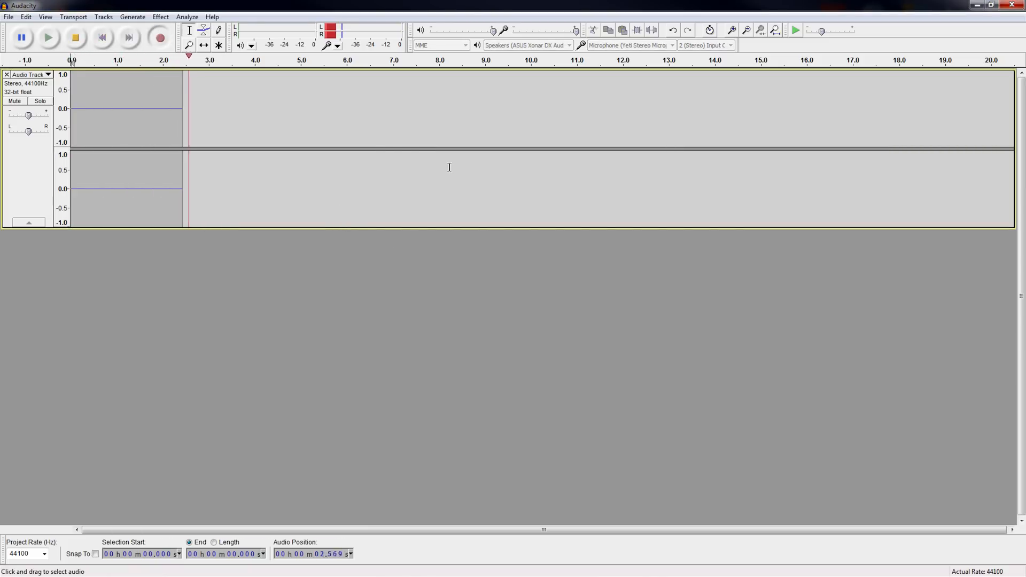
Record a short voice clip in Audacity and select the whole recording.
left_click(47, 38)
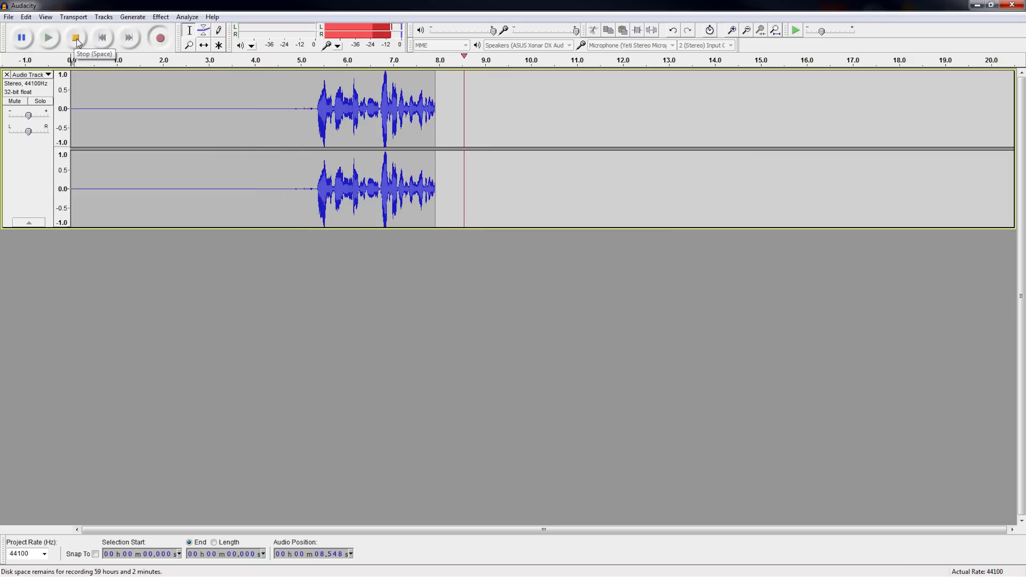
left_click(75, 38)
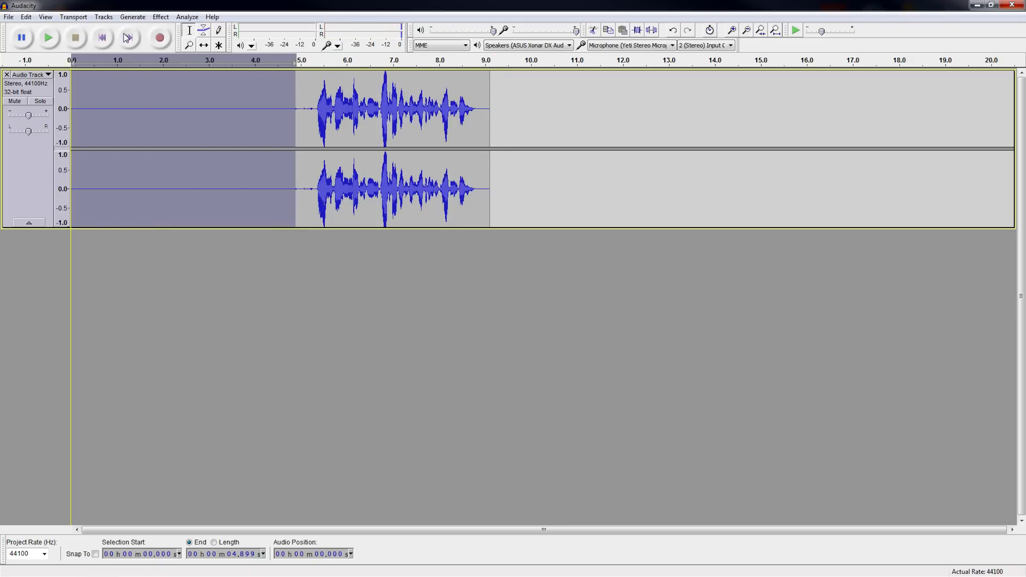
left_click(161, 16)
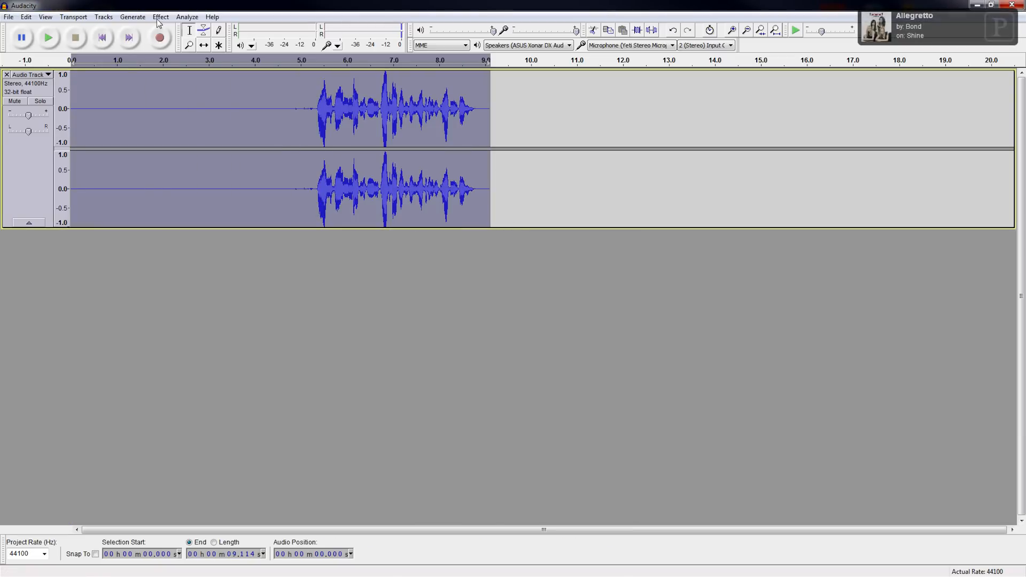
Apply Noise Removal to the whole clip.
left_click(160, 16)
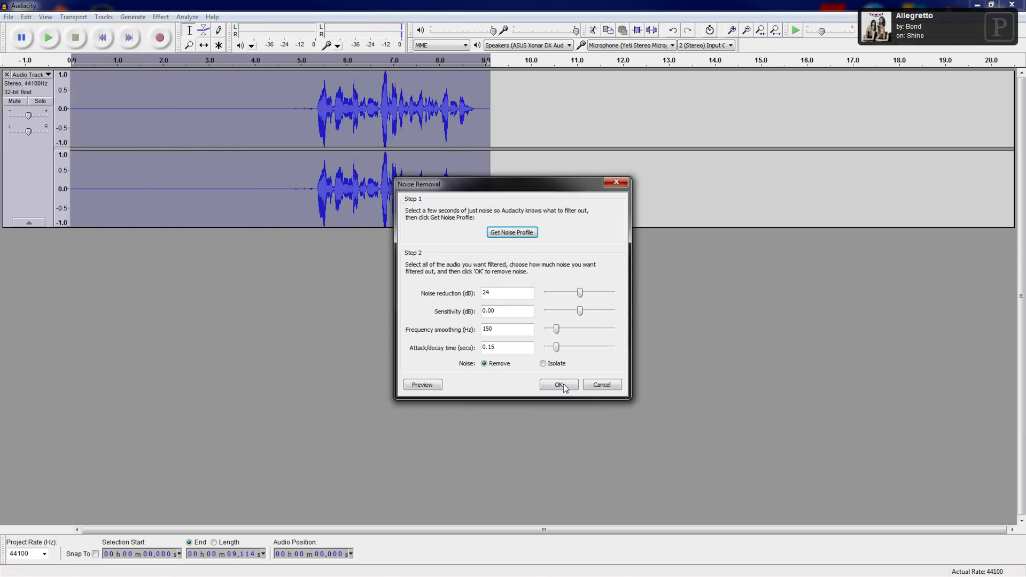
left_click(558, 385)
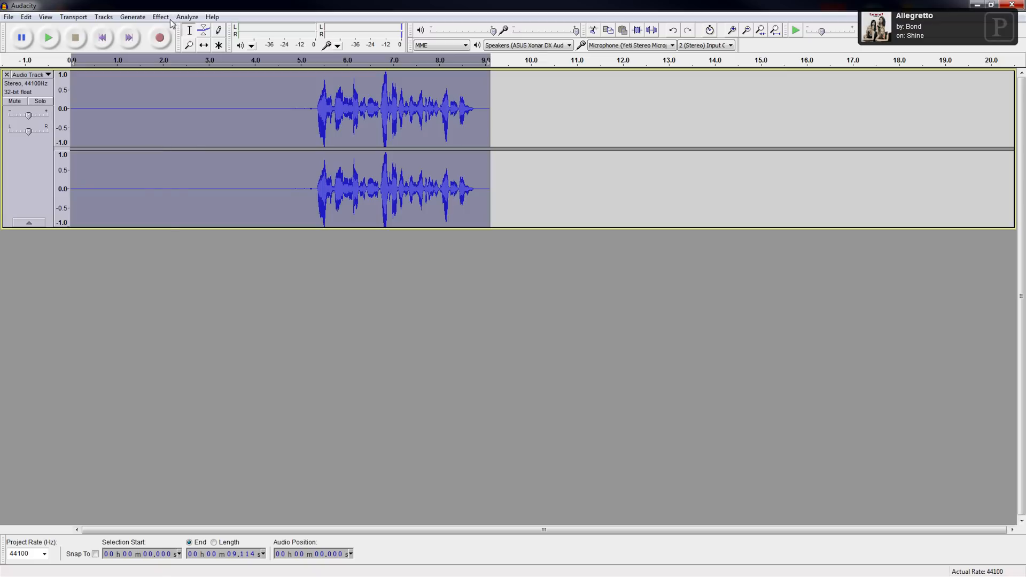
left_click(161, 16)
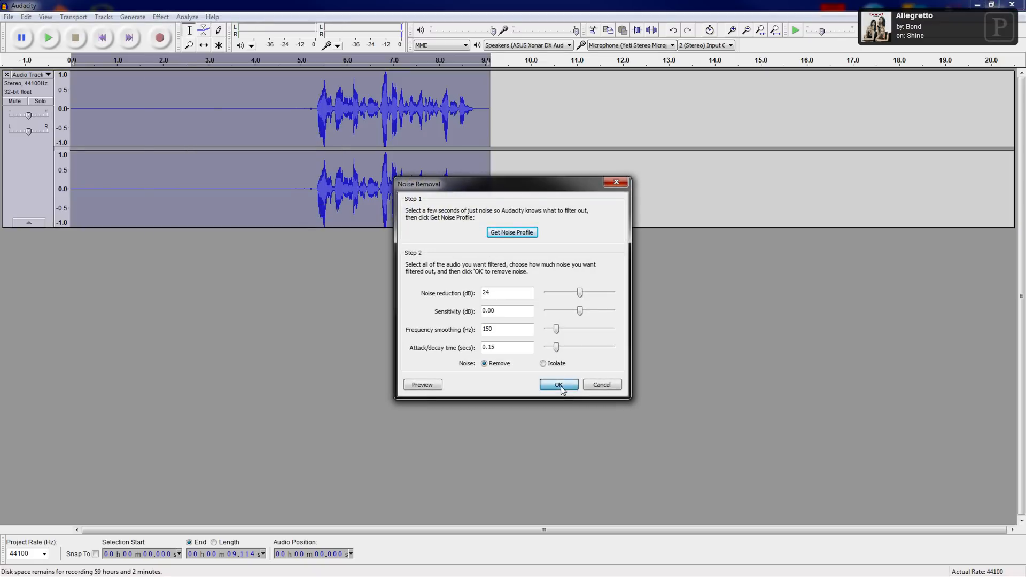
left_click(558, 385)
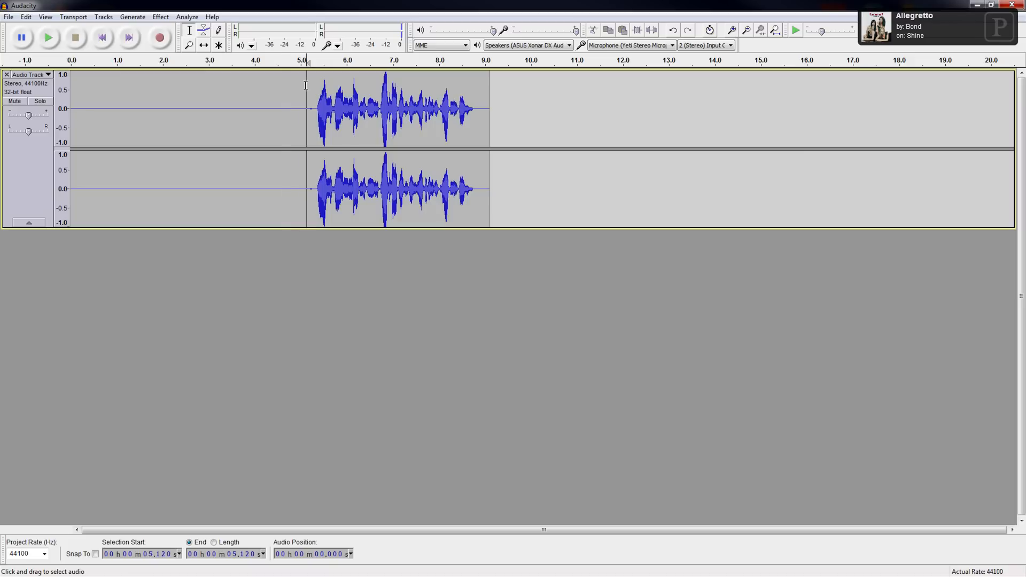
Cut the silent lead-in so speech starts near zero.
left_click(592, 30)
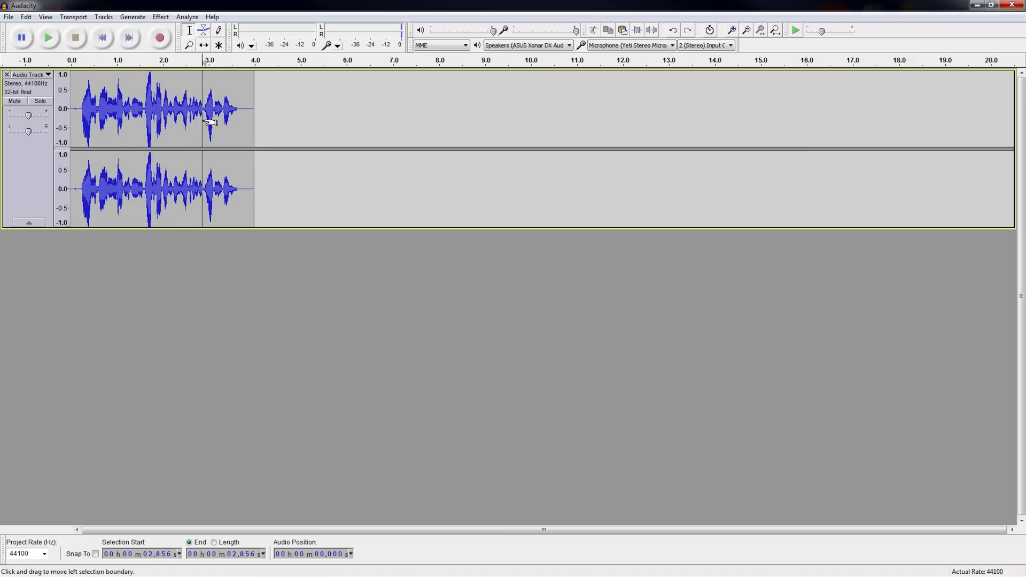
left_click(8, 16)
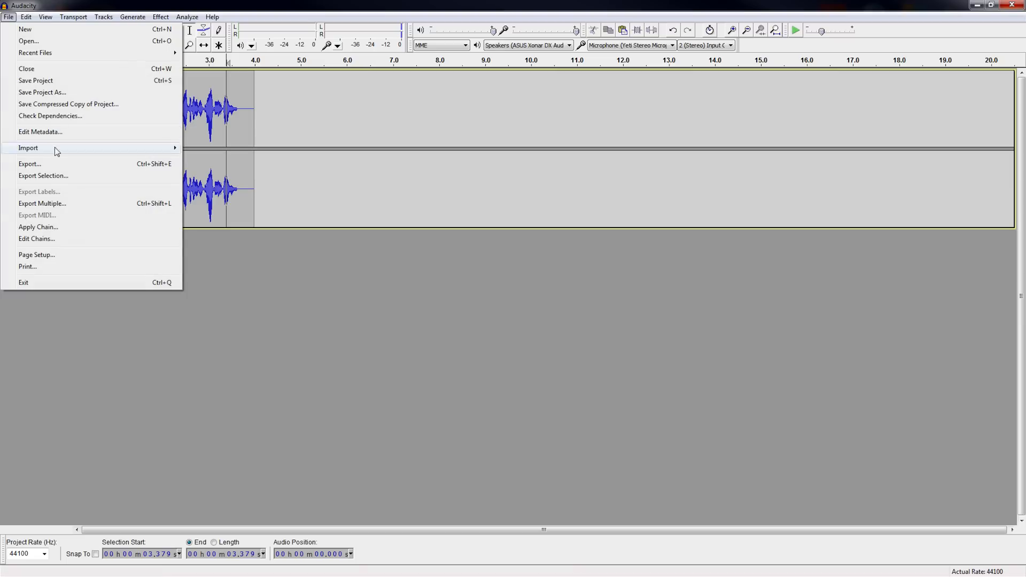
left_click(30, 163)
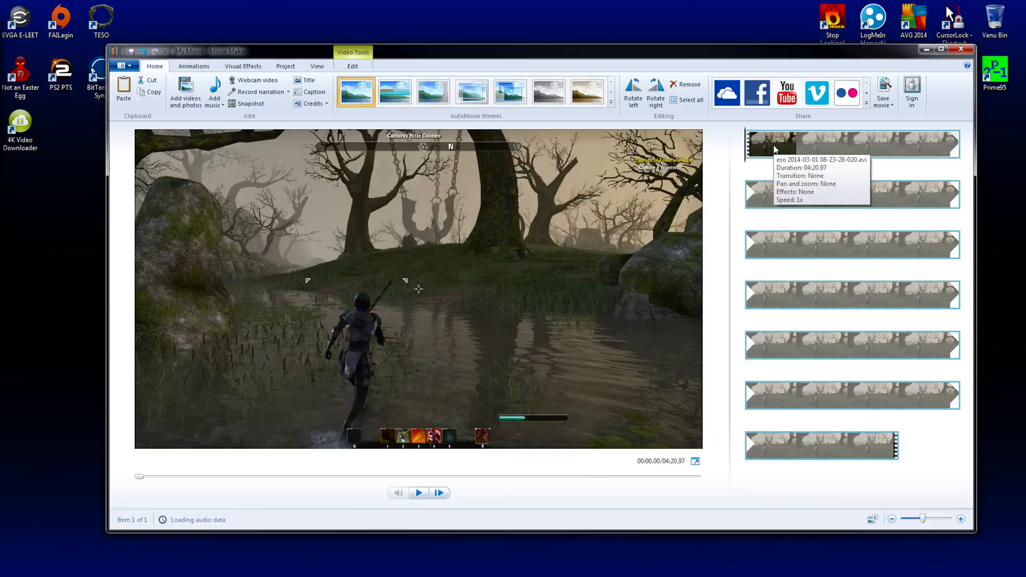
mouse_move(812, 165)
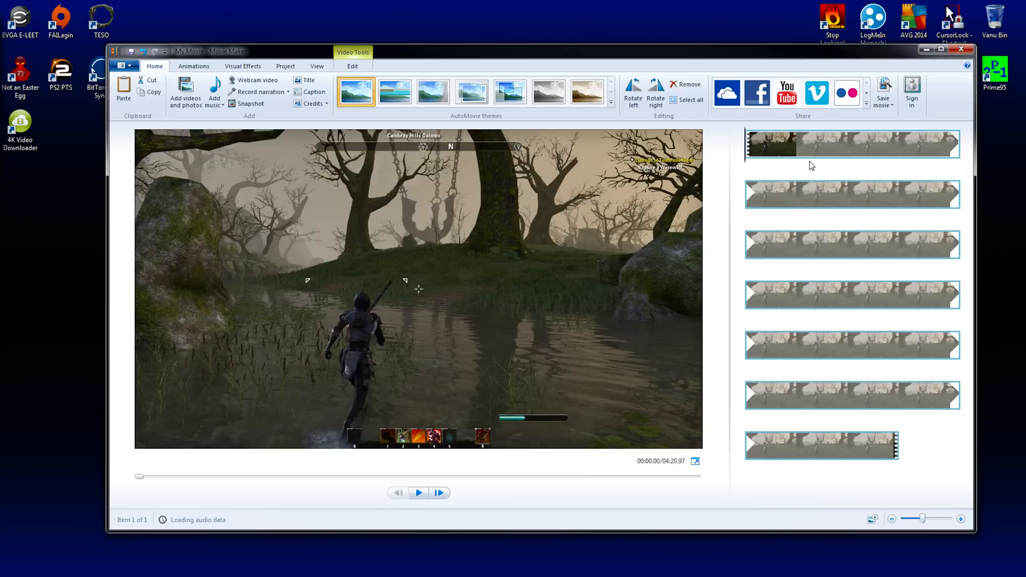
Play and scrub through the gameplay preview, then close Windows Movie Maker.
left_click(418, 492)
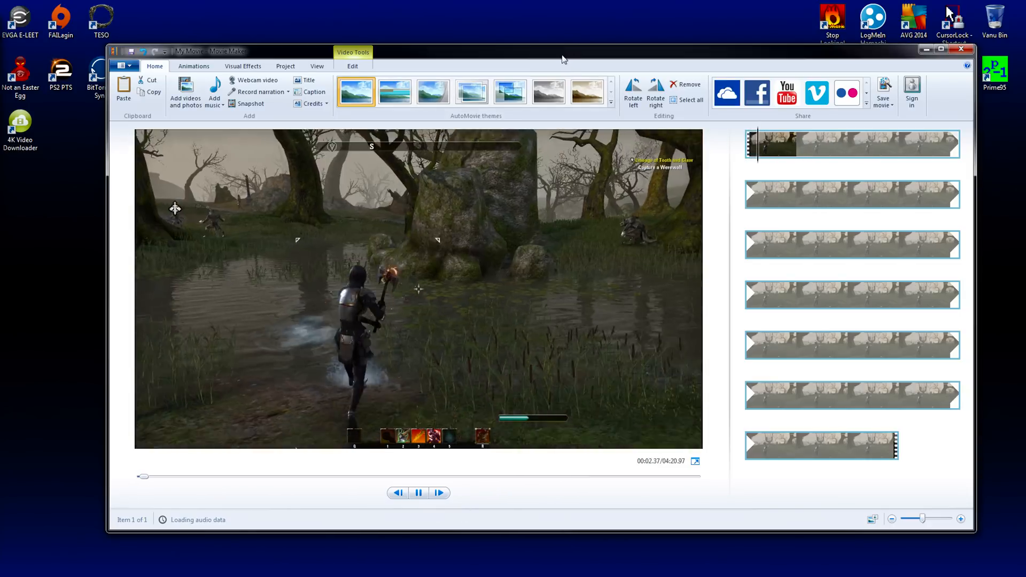
left_click(944, 48)
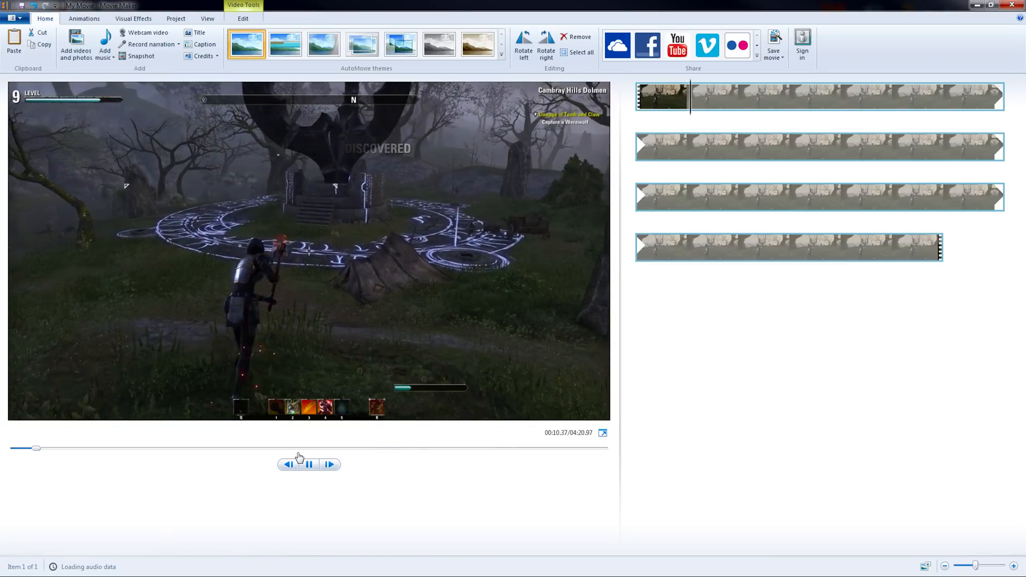
left_click_drag(36, 448, 317, 448)
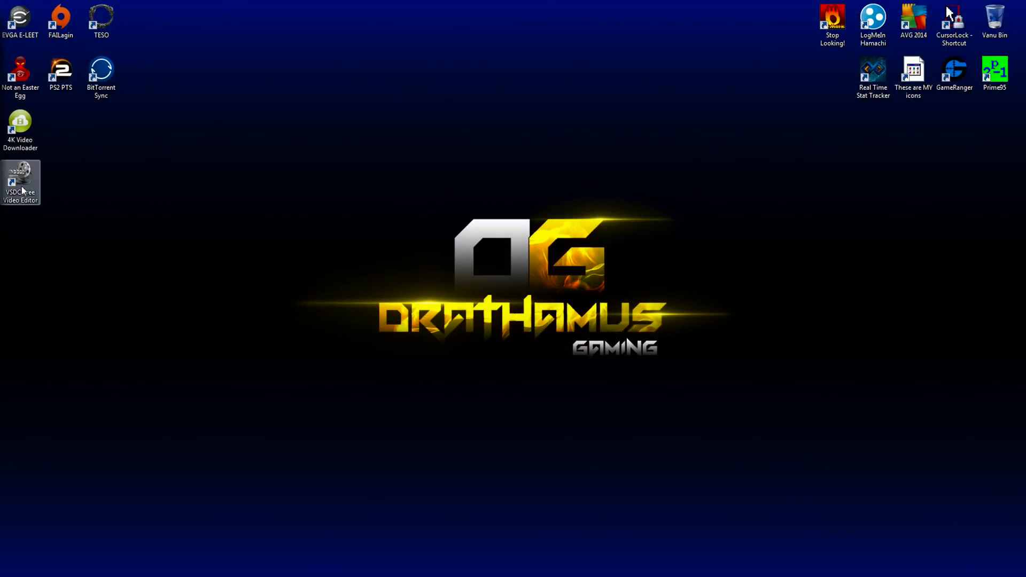
Launch VSDC and start a new project set to Import videos and images.
double_click(19, 182)
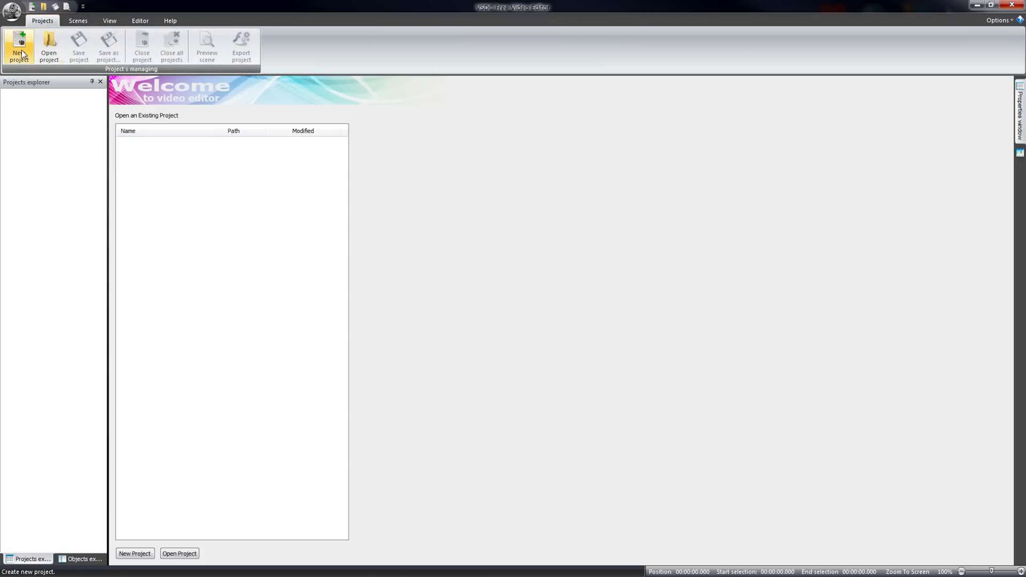
left_click(19, 47)
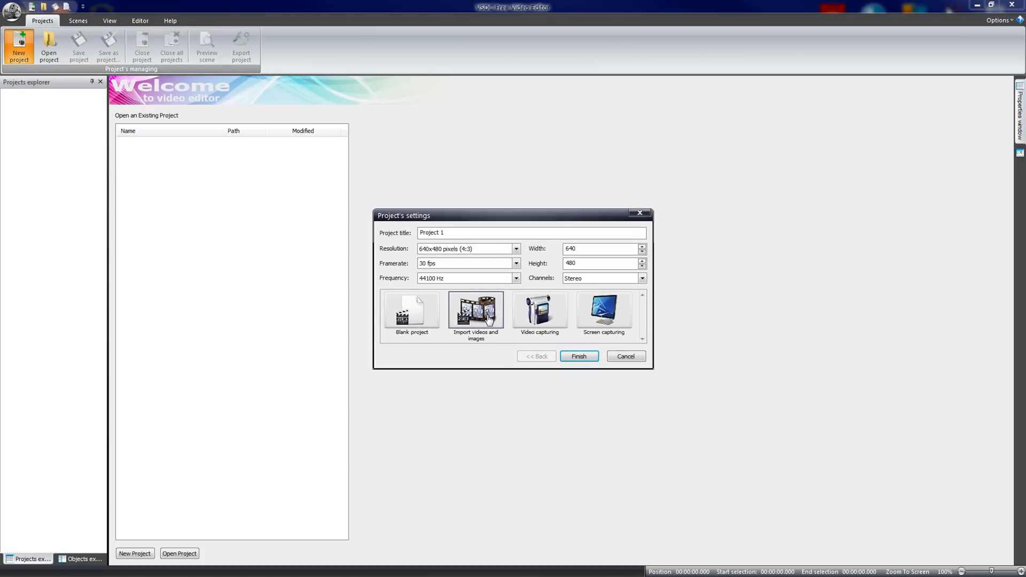
left_click(578, 356)
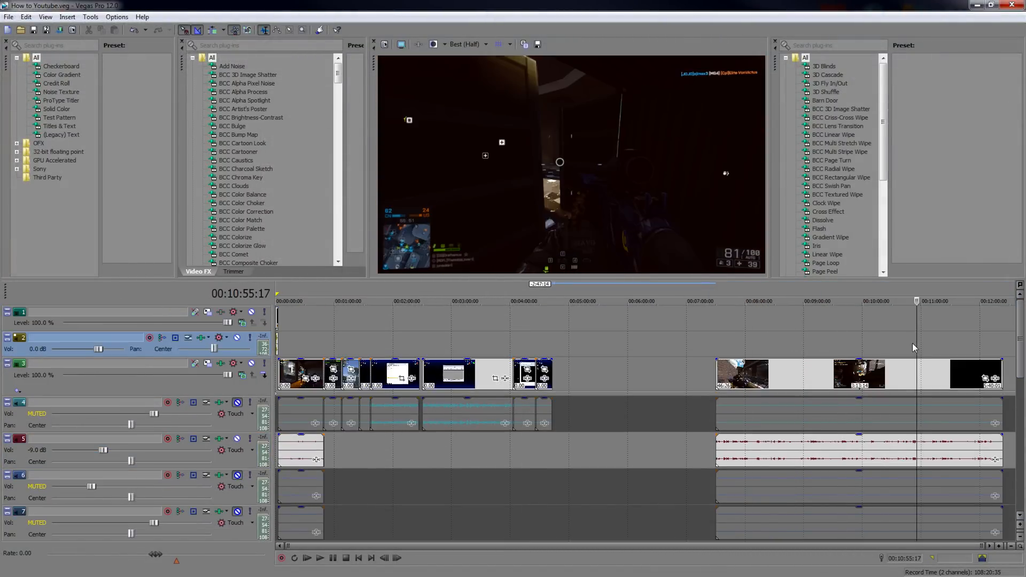
Preview the gameplay footage from an earlier point, then show the File commands.
left_click(817, 302)
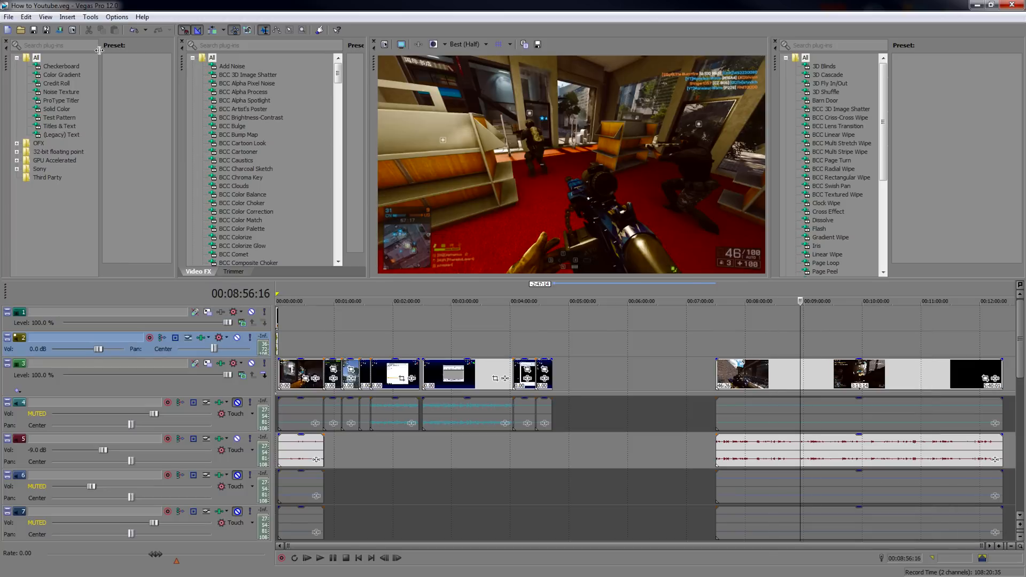
mouse_move(784, 377)
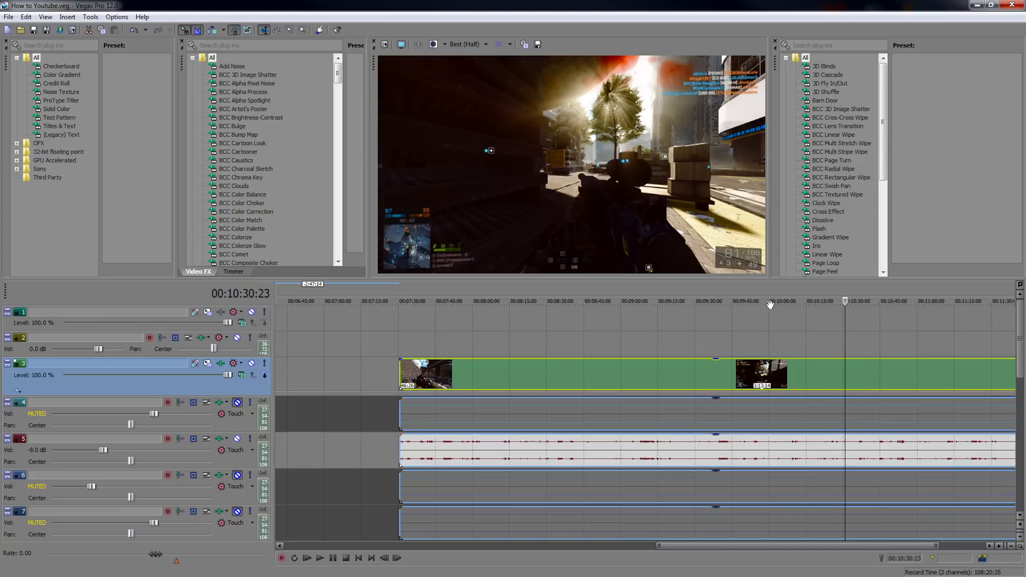
left_click(8, 16)
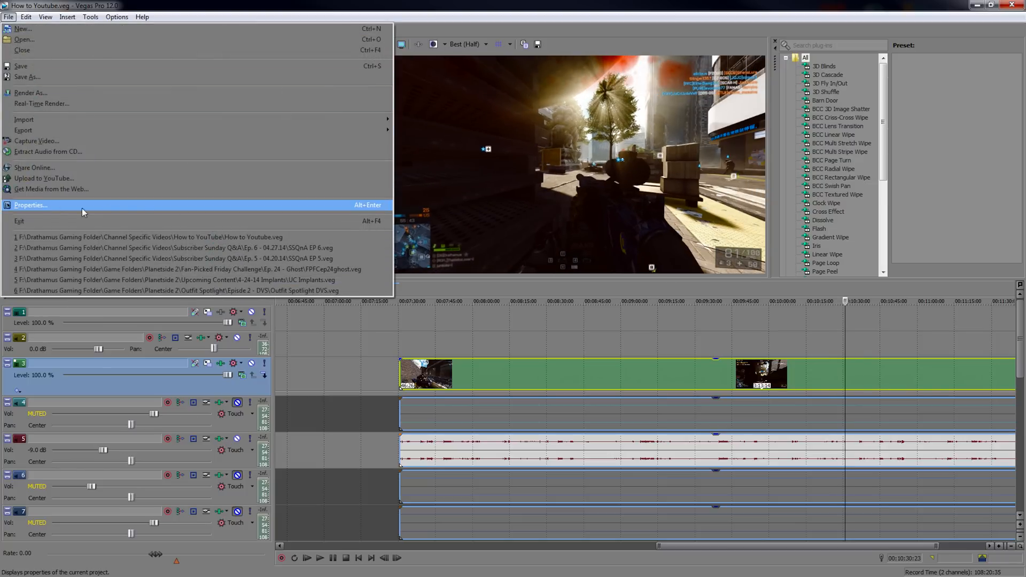
mouse_move(144, 210)
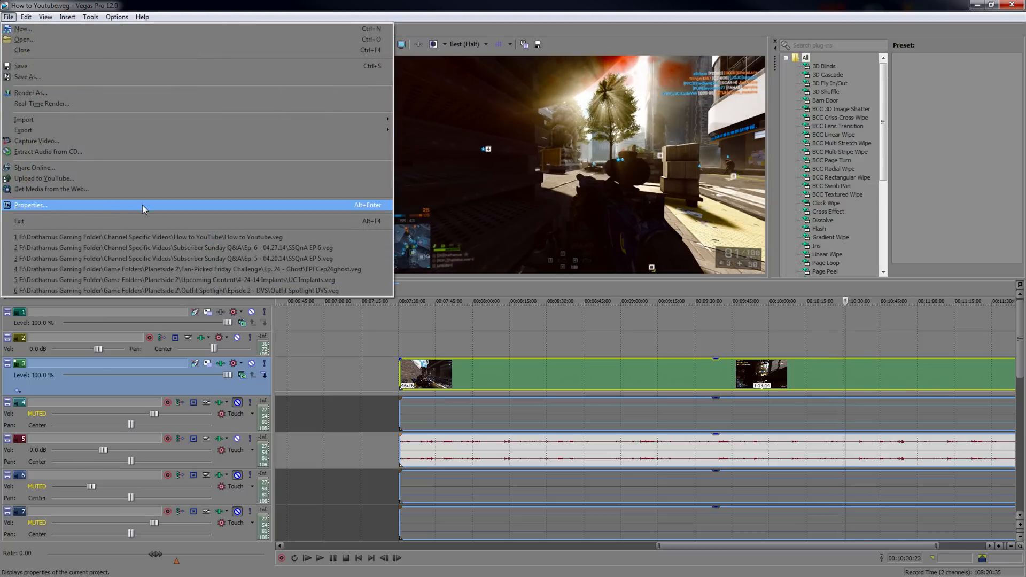
left_click(30, 205)
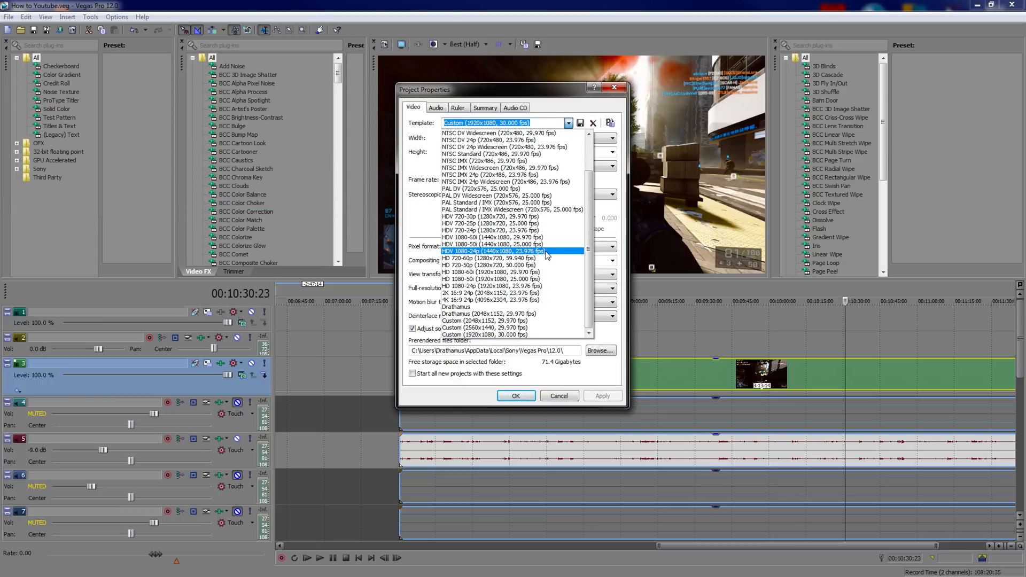
left_click(493, 279)
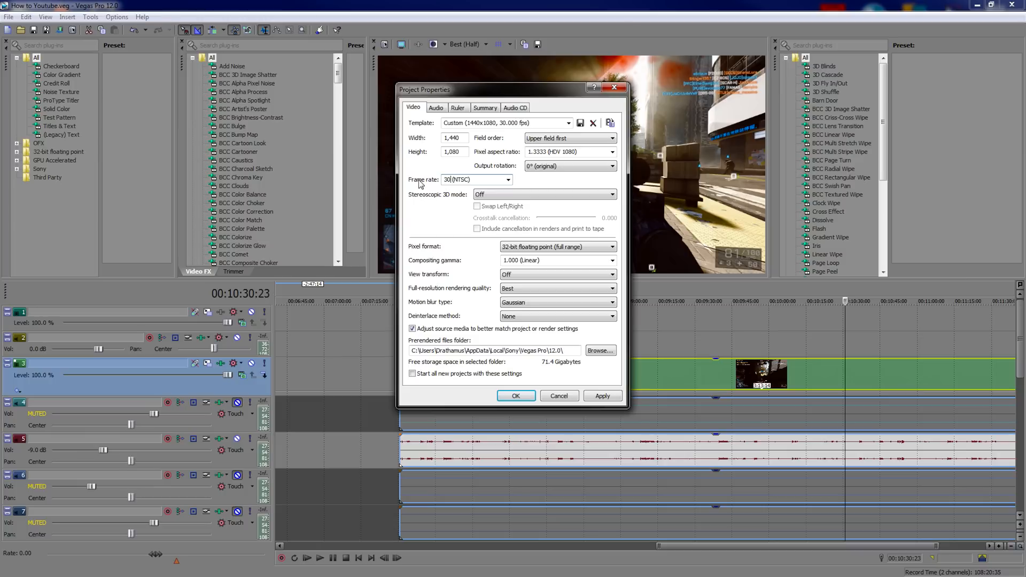
left_click(553, 150)
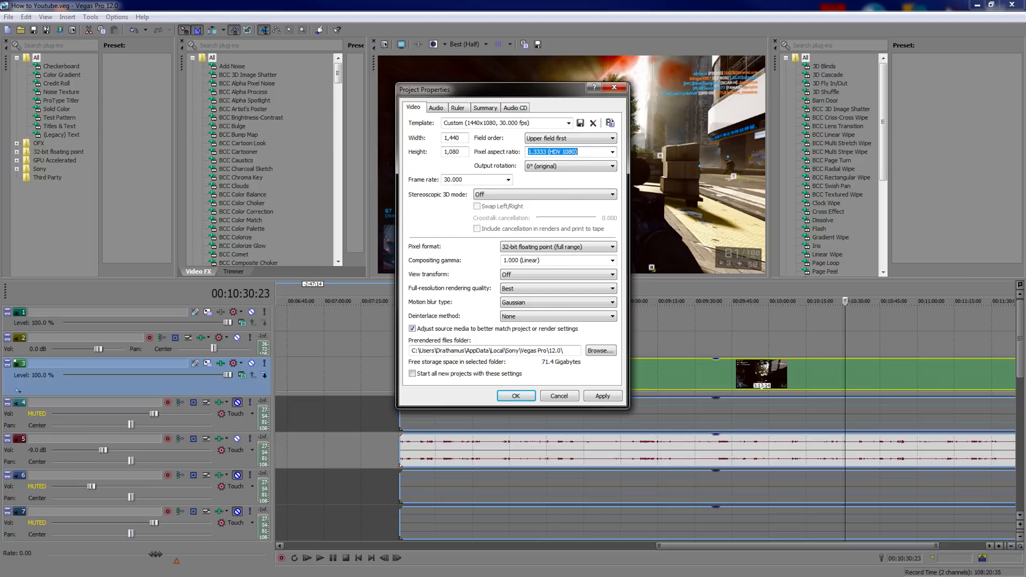
left_click(567, 151)
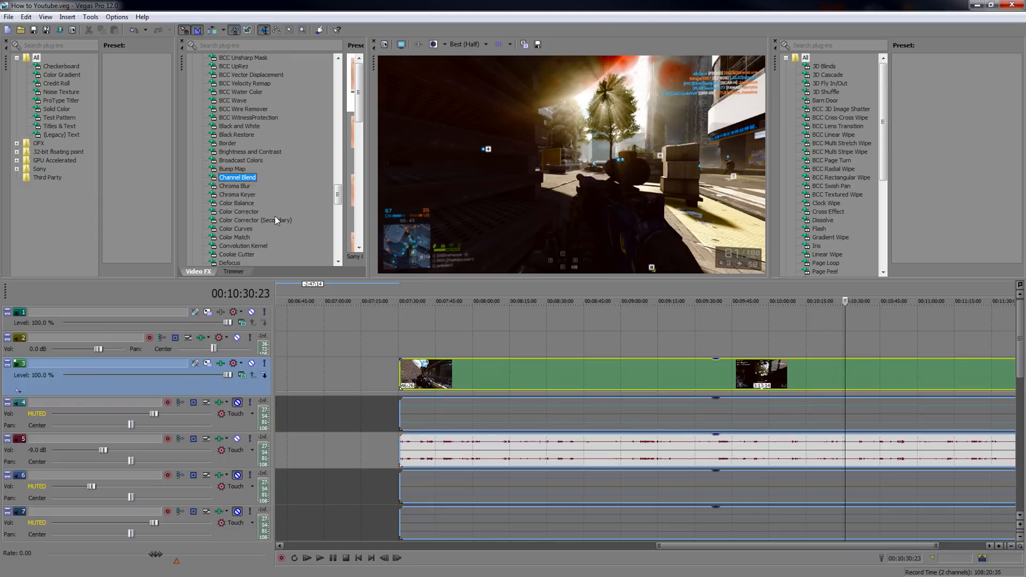
Apply the Color Corrector 'Drathamus' preset to the gameplay event, then show File commands.
left_click(238, 211)
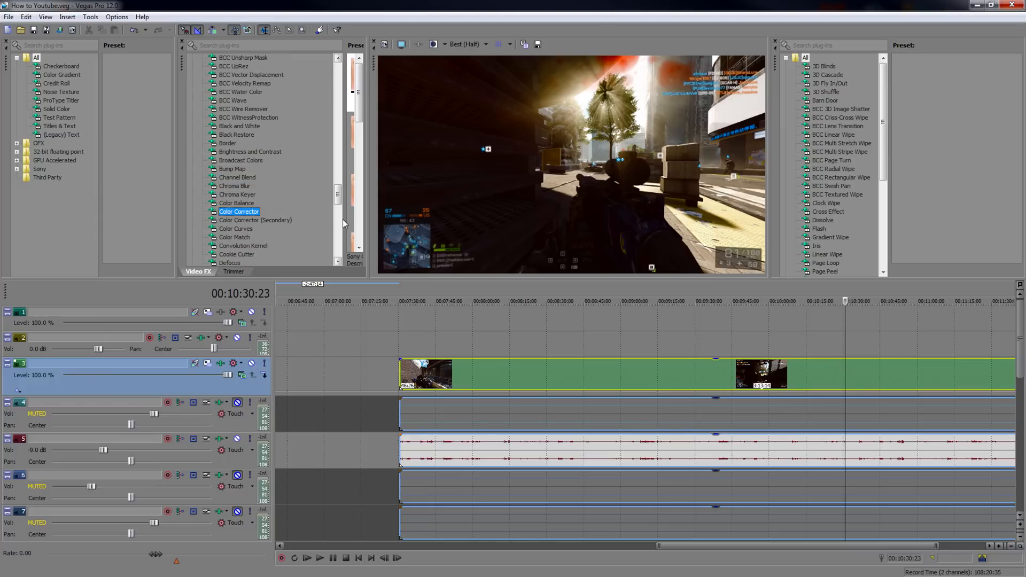
left_click(238, 212)
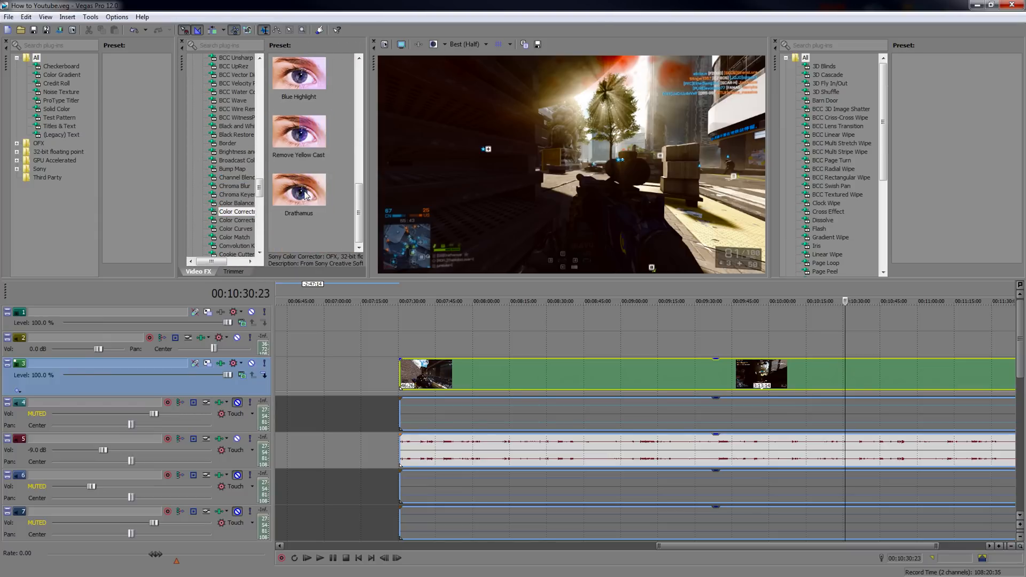
left_click(298, 190)
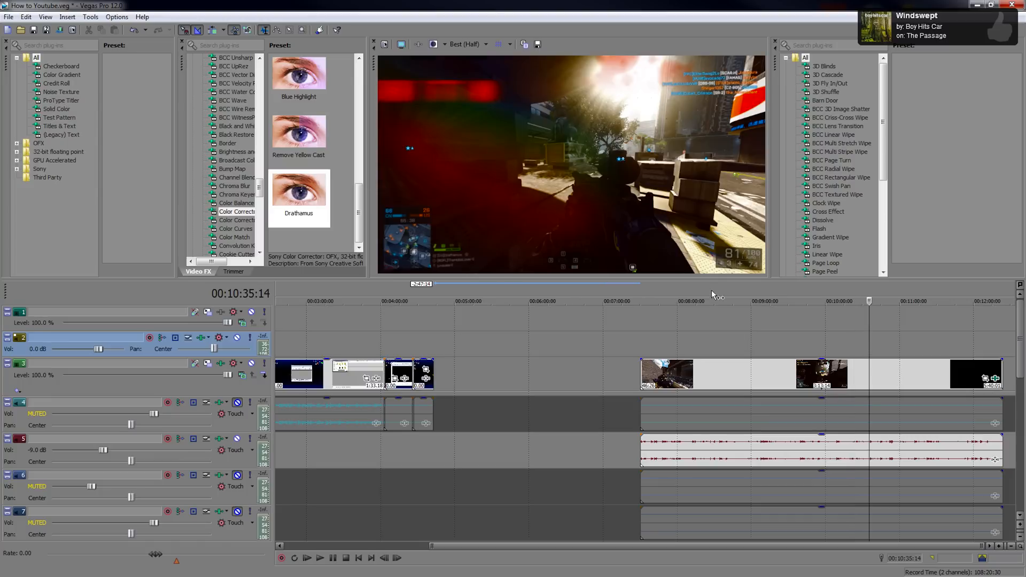
left_click(8, 16)
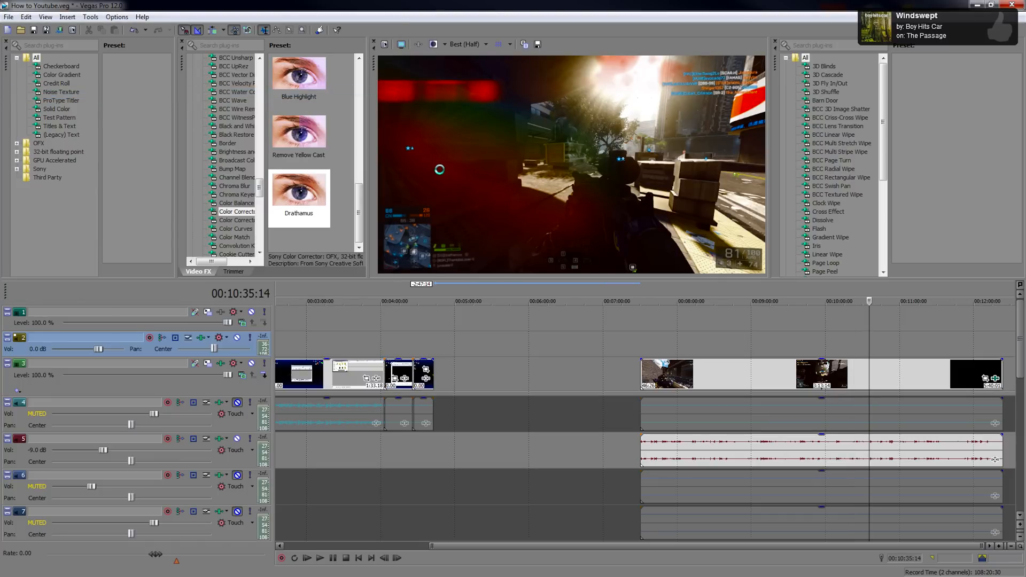
mouse_move(563, 223)
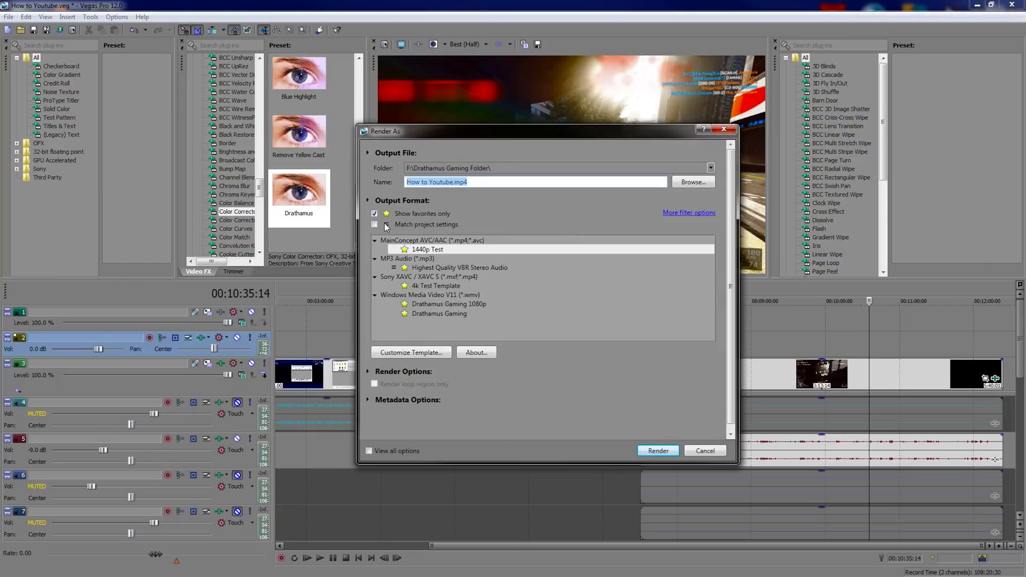
Customise the Internet HD 1080p template with a Custom frame size of 3840x2160 at 30 fps.
left_click(375, 214)
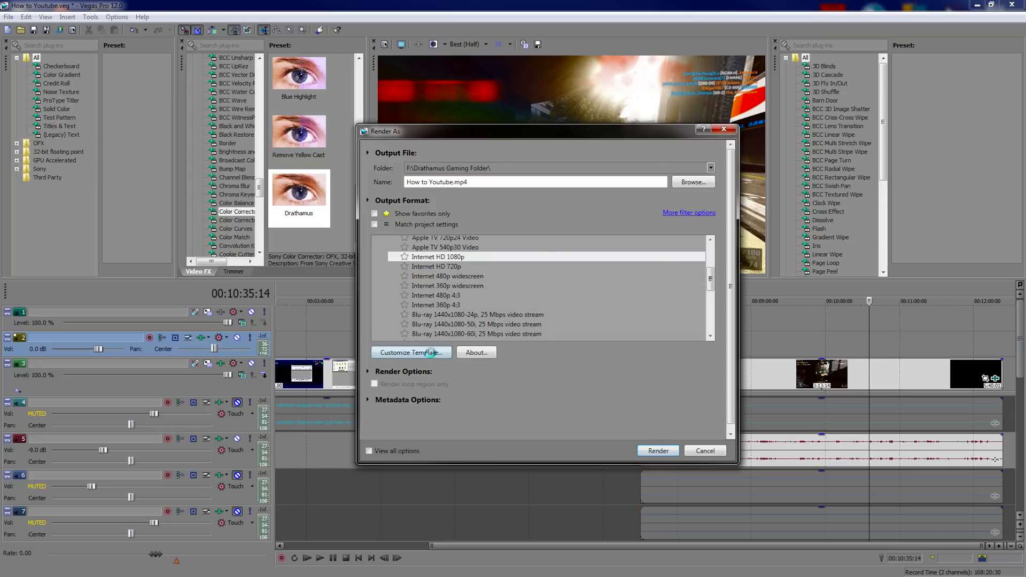
left_click(411, 352)
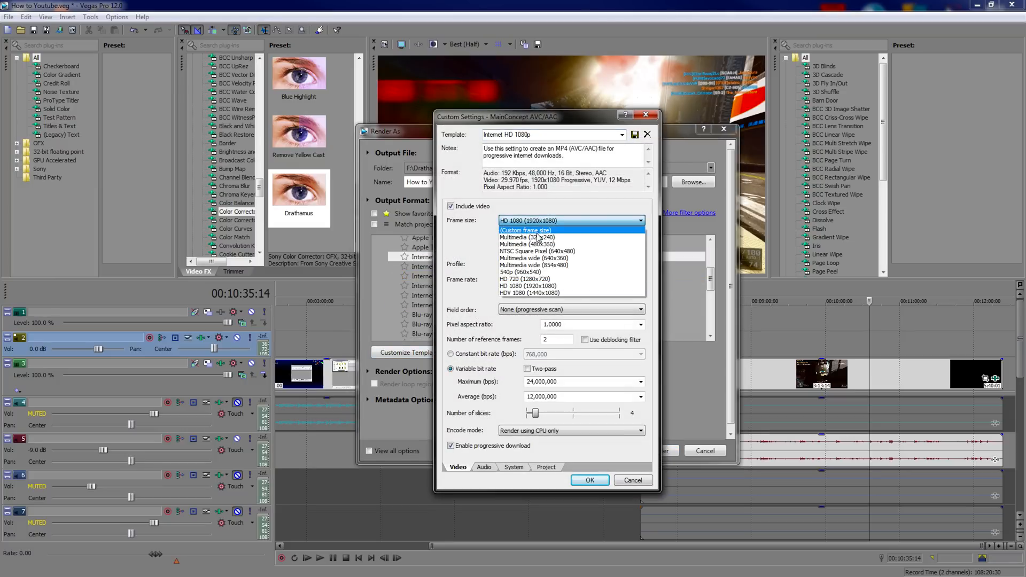
left_click(527, 230)
type("3840")
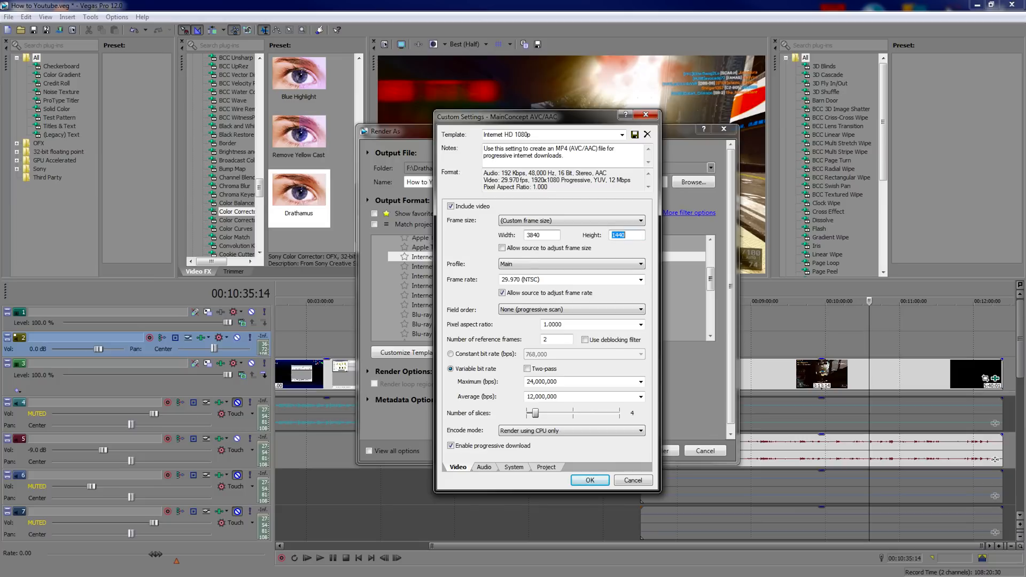
type("2160")
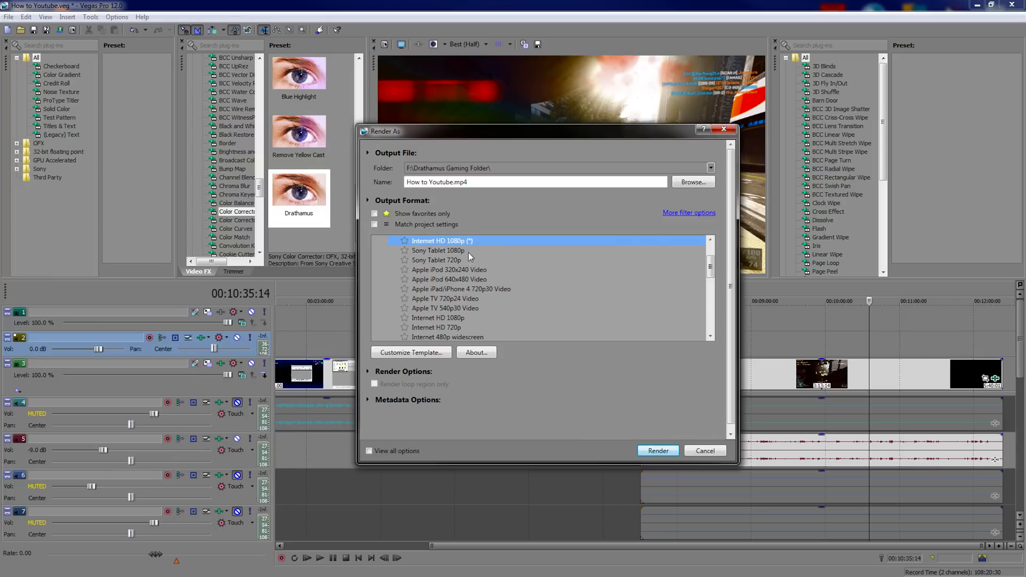
left_click(411, 352)
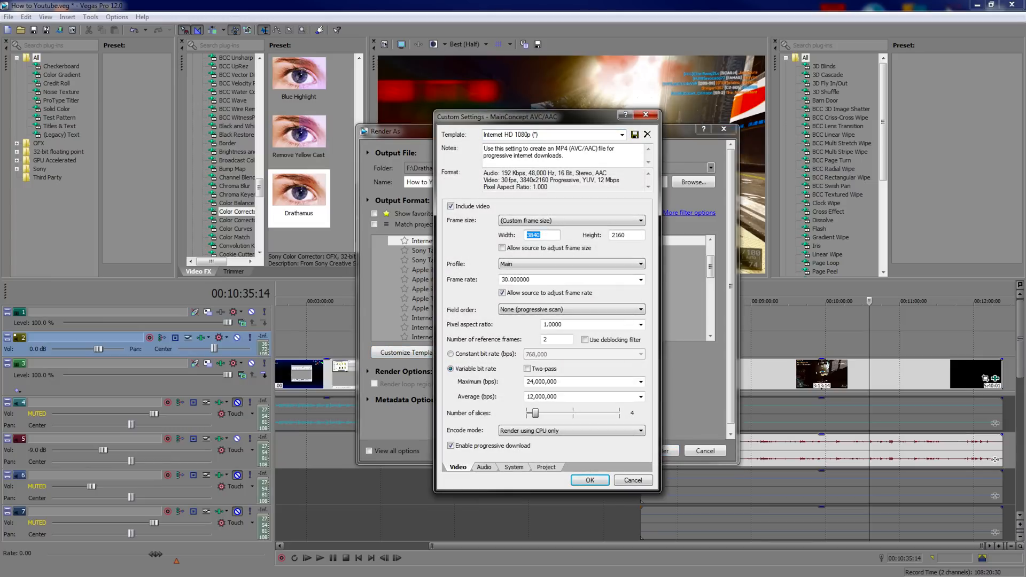
Switch the template to a constant bit rate of 50,000,000.
left_click(625, 234)
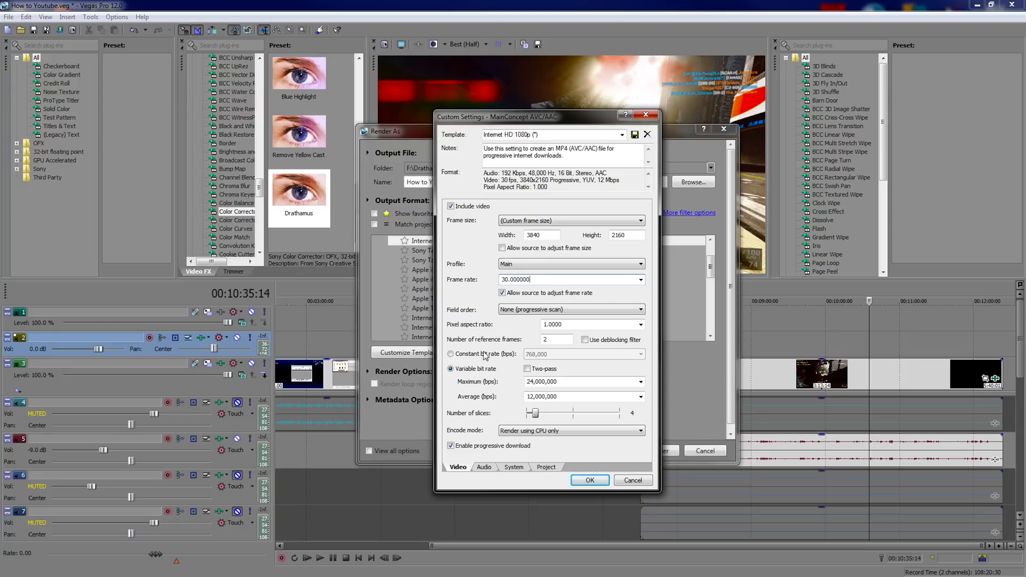
left_click(640, 353)
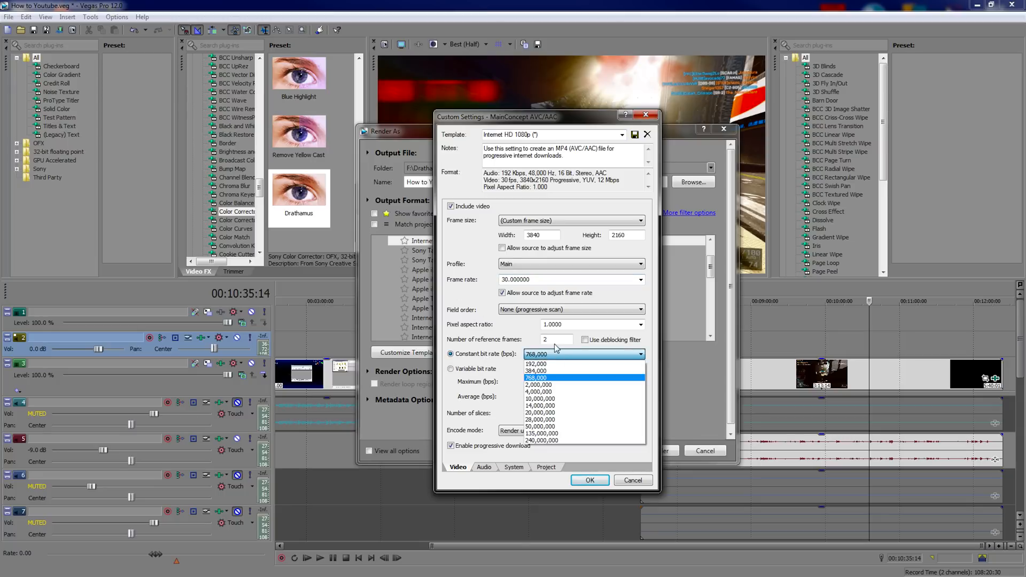
mouse_move(576, 427)
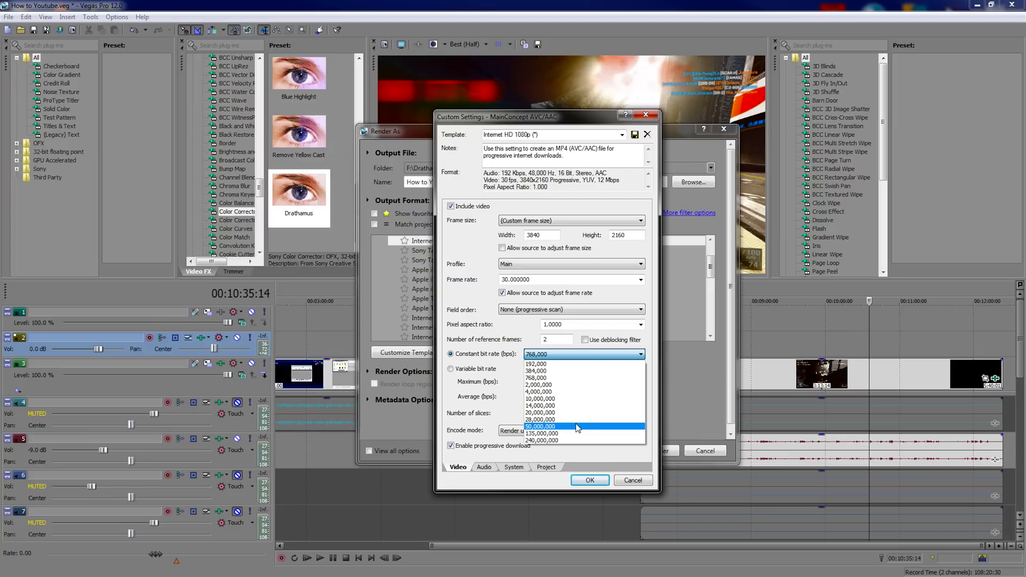
left_click(540, 427)
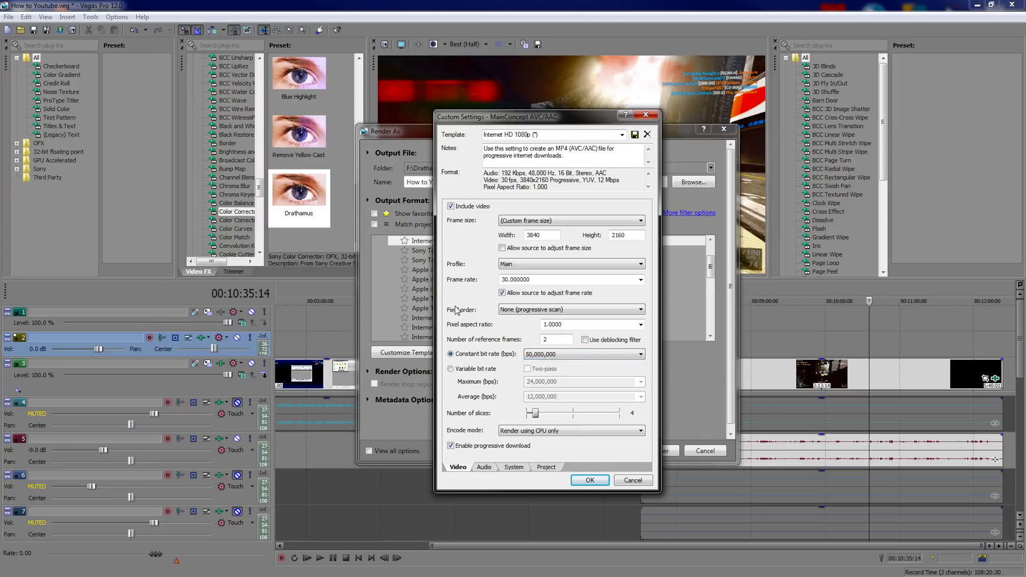
mouse_move(552, 453)
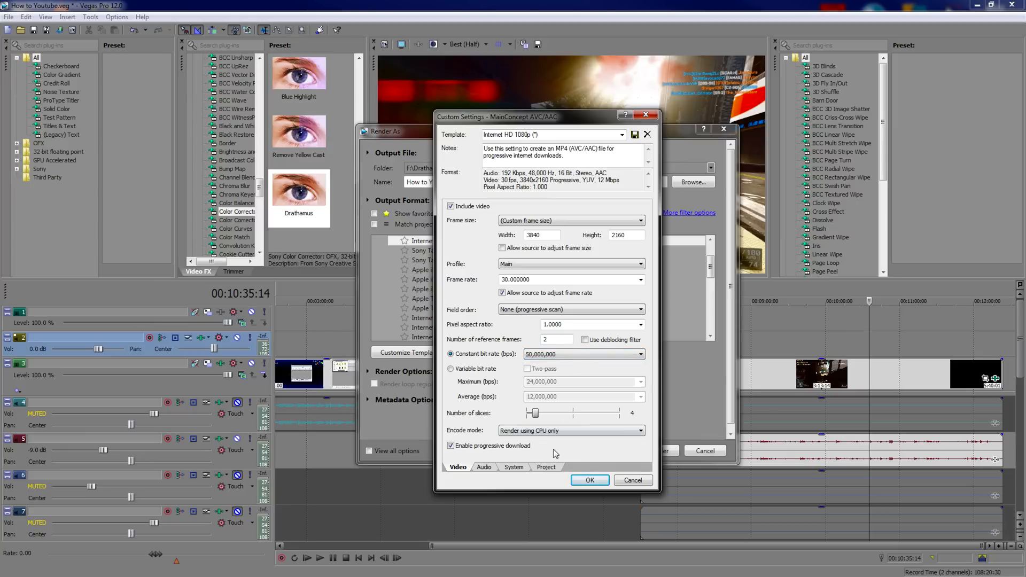
Set 12 encoding slices and, after trying OpenCL/CUDA, keep CPU-only encode mode.
left_click_drag(533, 412, 567, 413)
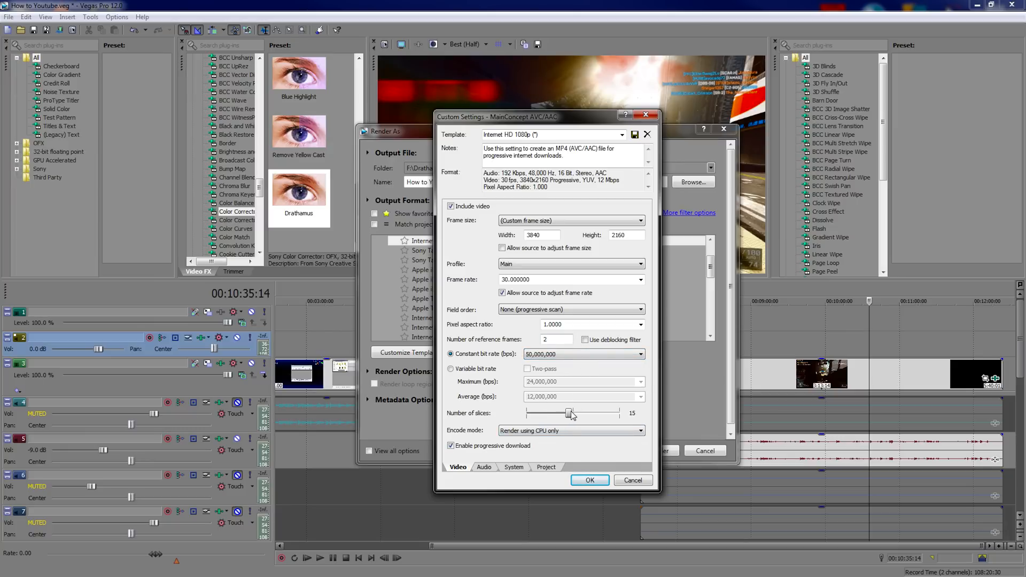
left_click_drag(569, 413, 558, 412)
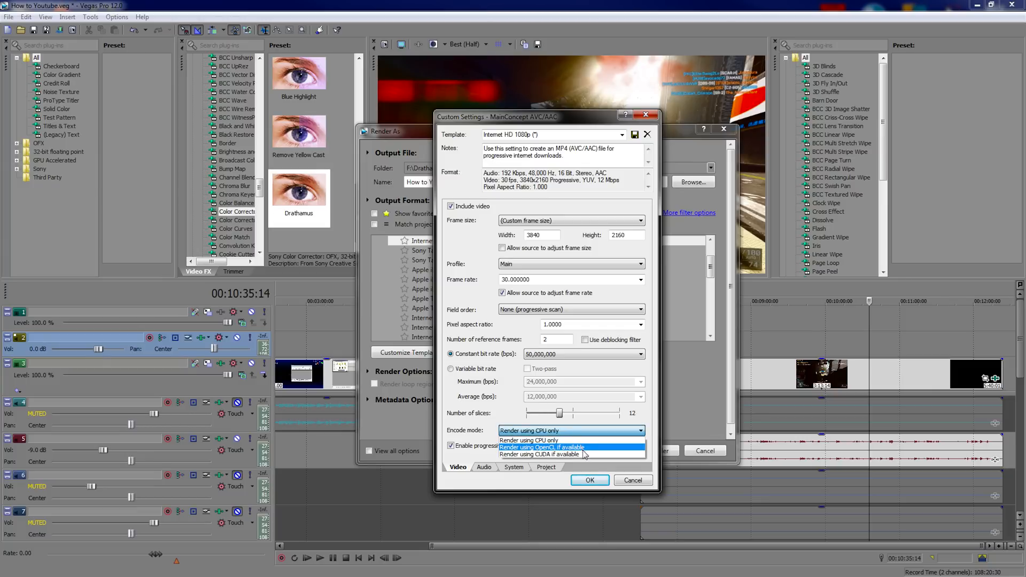
left_click(539, 455)
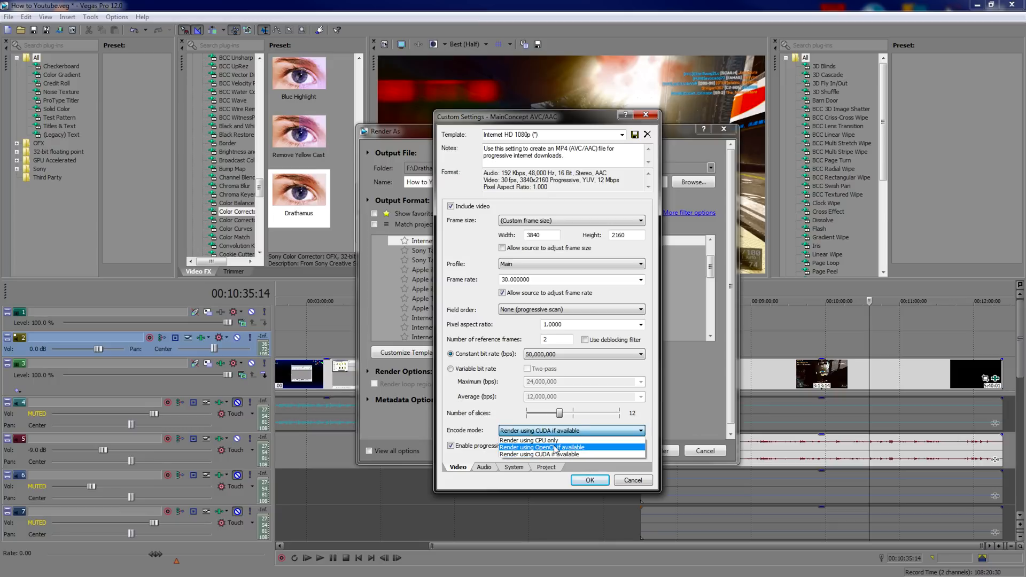
left_click(541, 447)
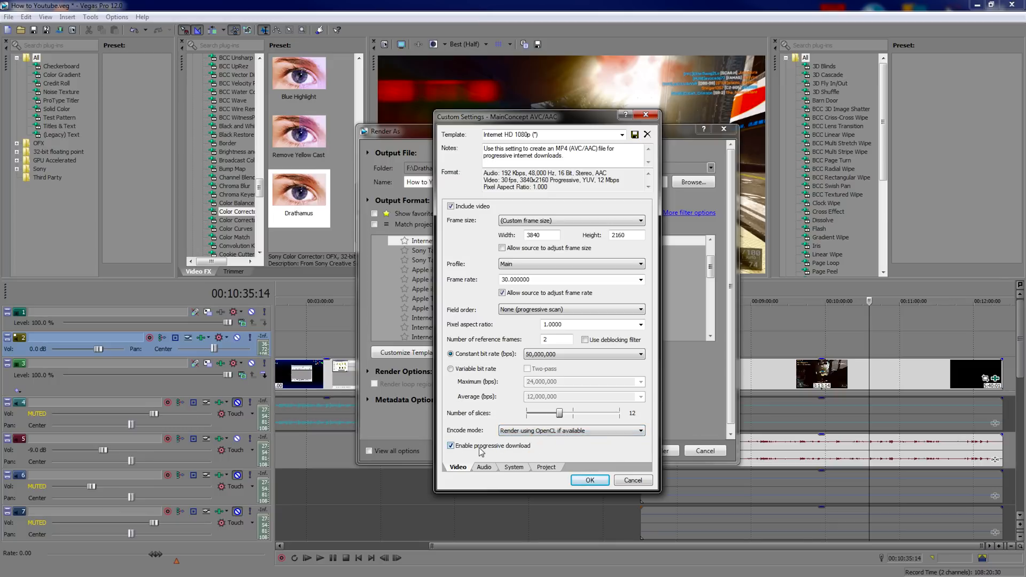
mouse_move(544, 443)
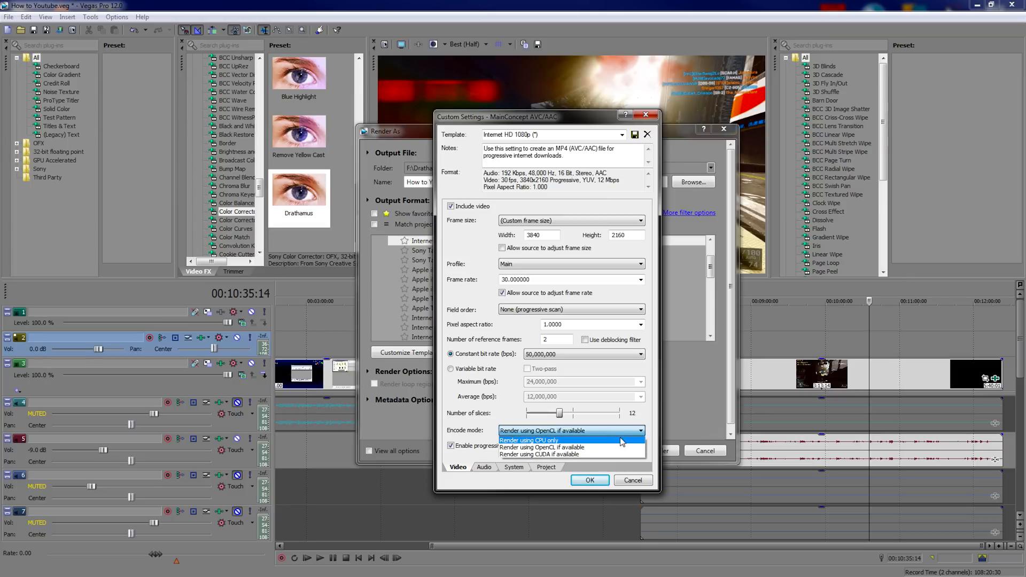
left_click(527, 440)
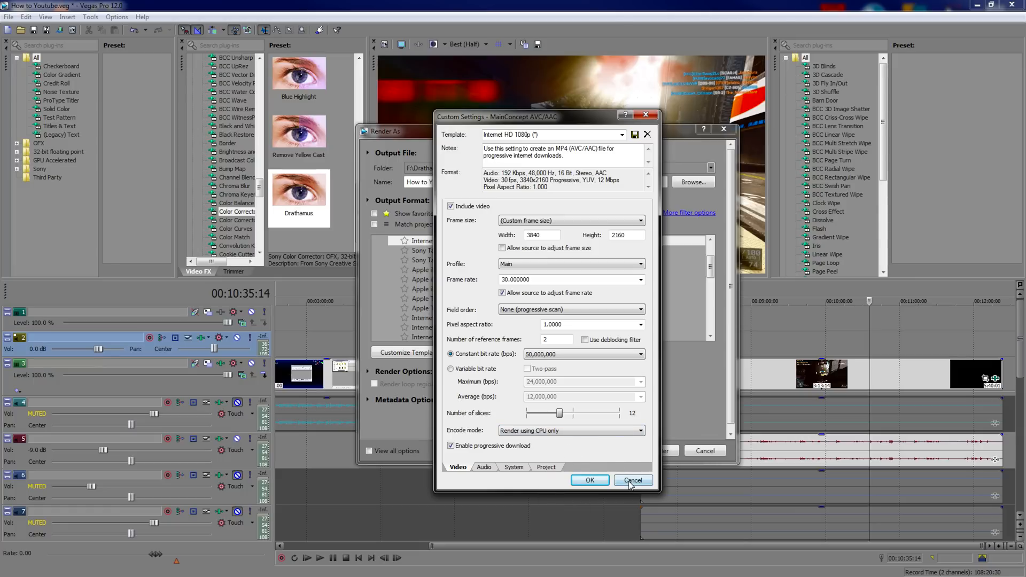
Cancel the 4K template changes and review the 1440p Test template's audio settings.
left_click(632, 480)
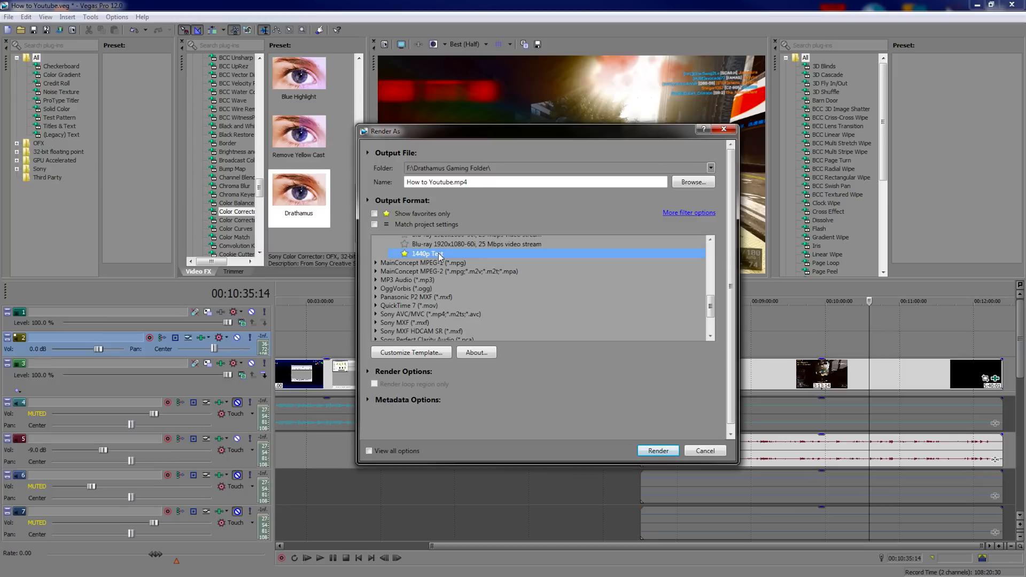
left_click(410, 352)
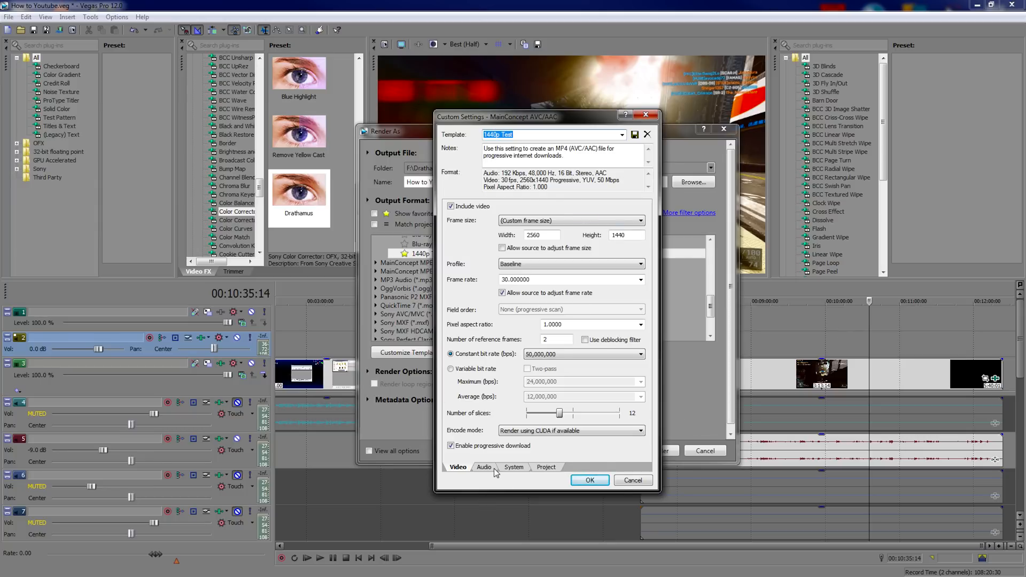
left_click(485, 467)
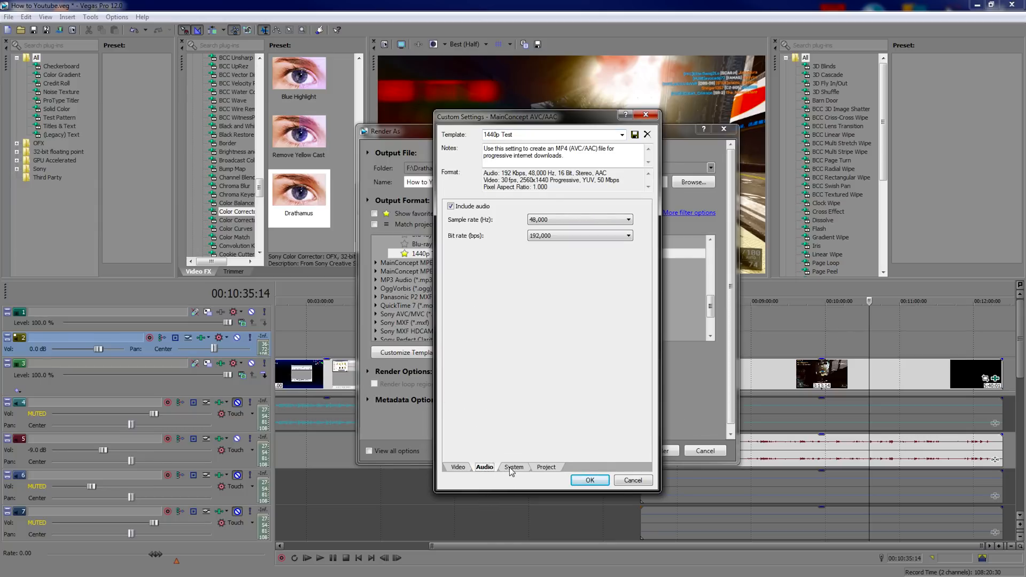
Set the 1440p Test template's Project video rendering quality to Best.
left_click(546, 467)
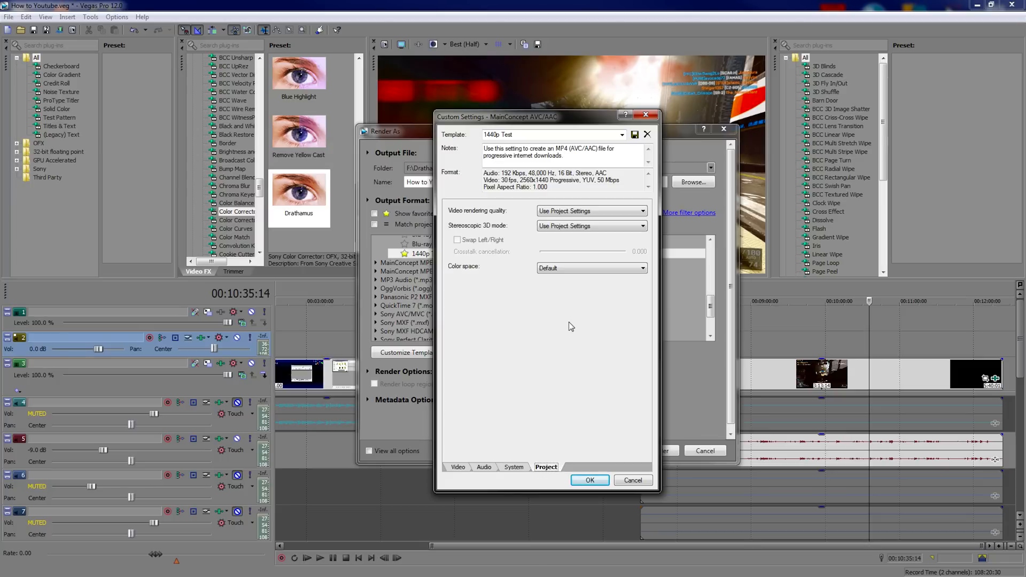
mouse_move(594, 217)
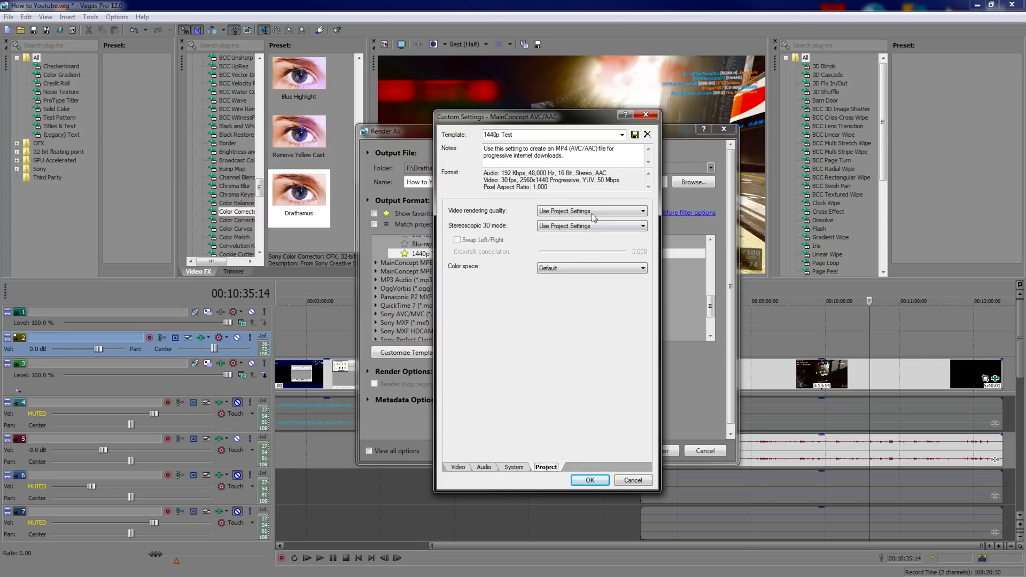
left_click(591, 210)
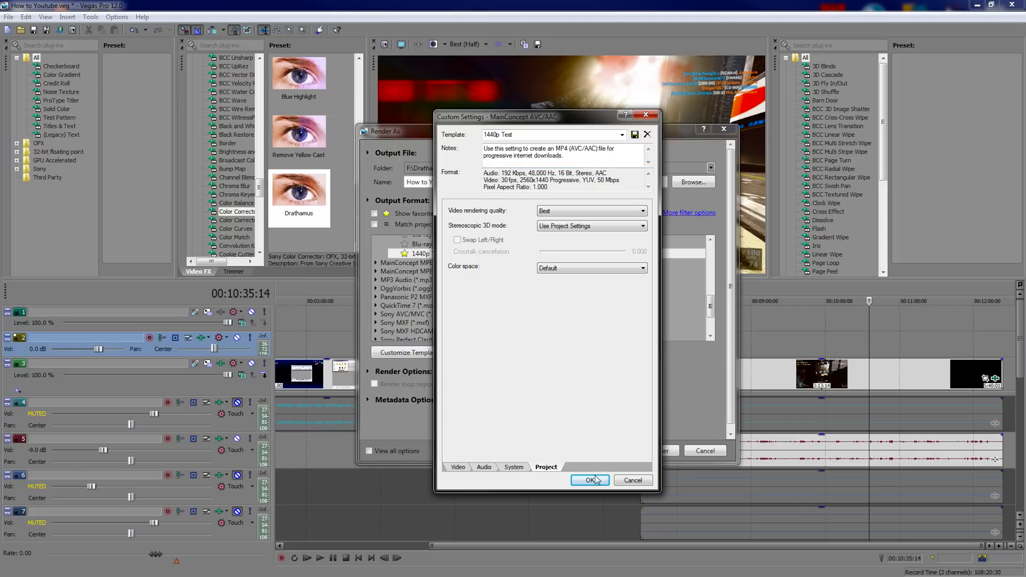
left_click(457, 467)
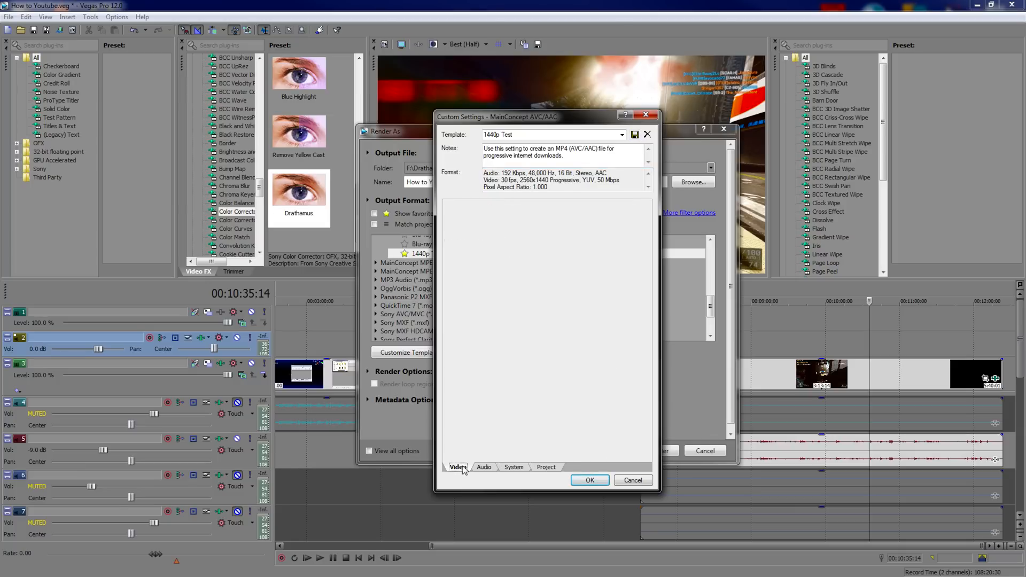
left_click(459, 468)
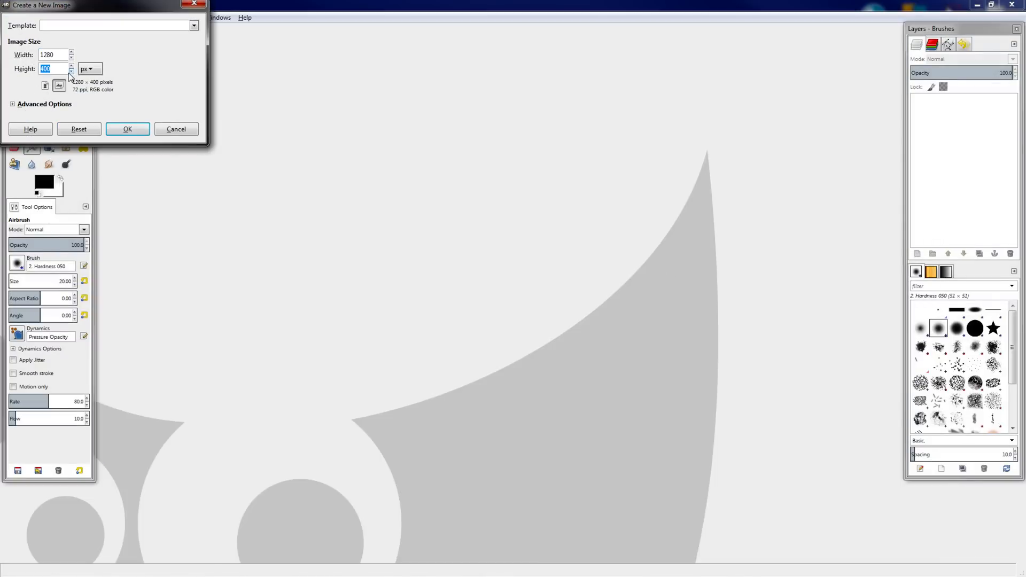
Size the new GIMP image 1280x720 and add the title text 'Gun Review with crappy comme'.
left_click(127, 129)
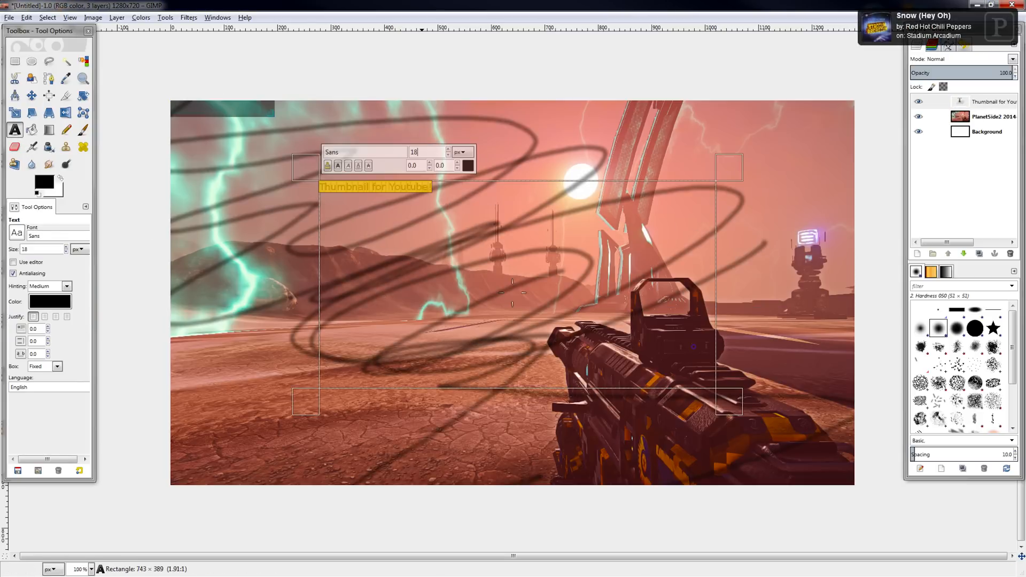
type("120")
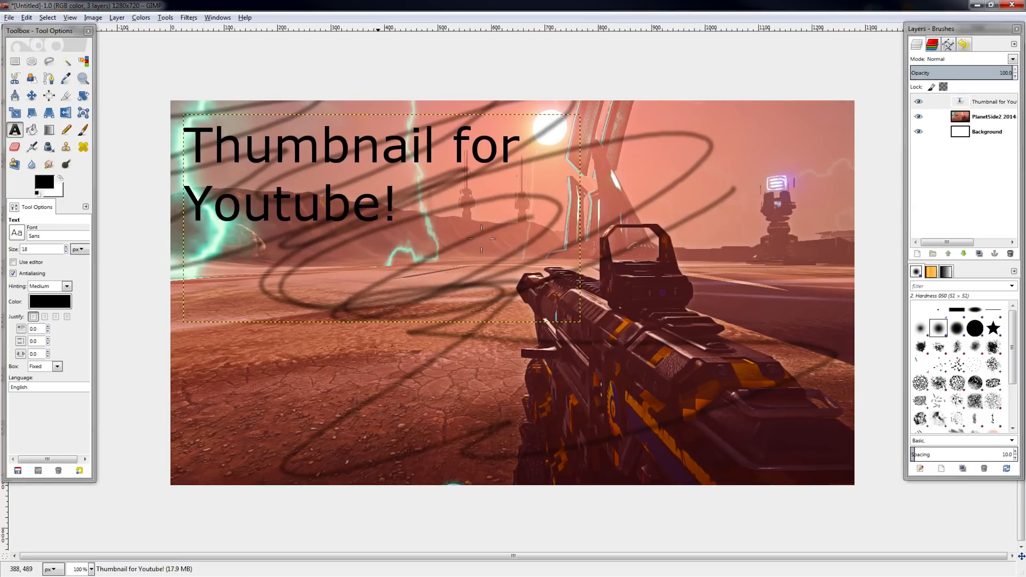
type("Gun Review with crappy comme")
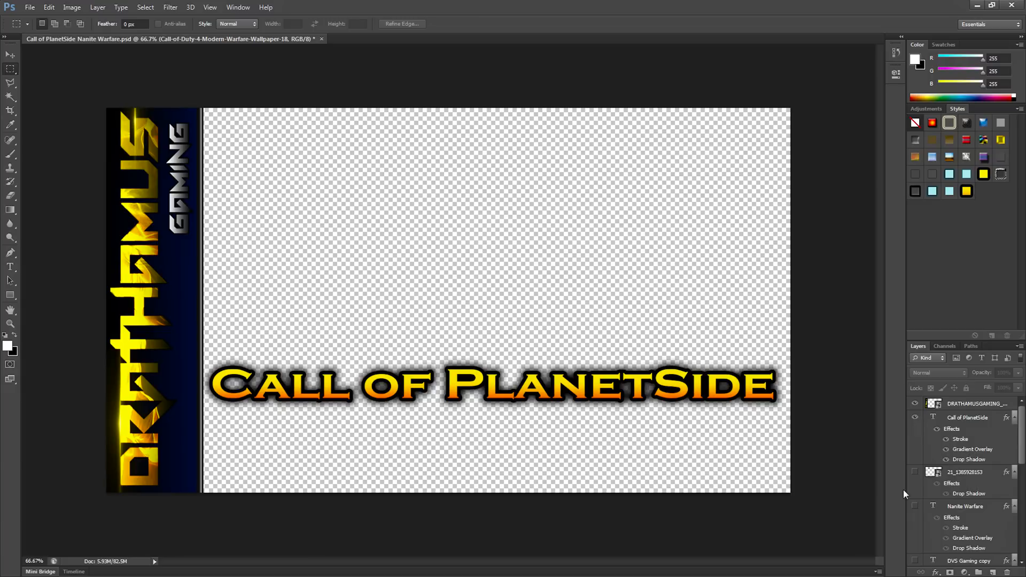
Turn on the hidden Nanite Warfare title, helmet and PlanetSide 2 logo layers.
left_click(915, 472)
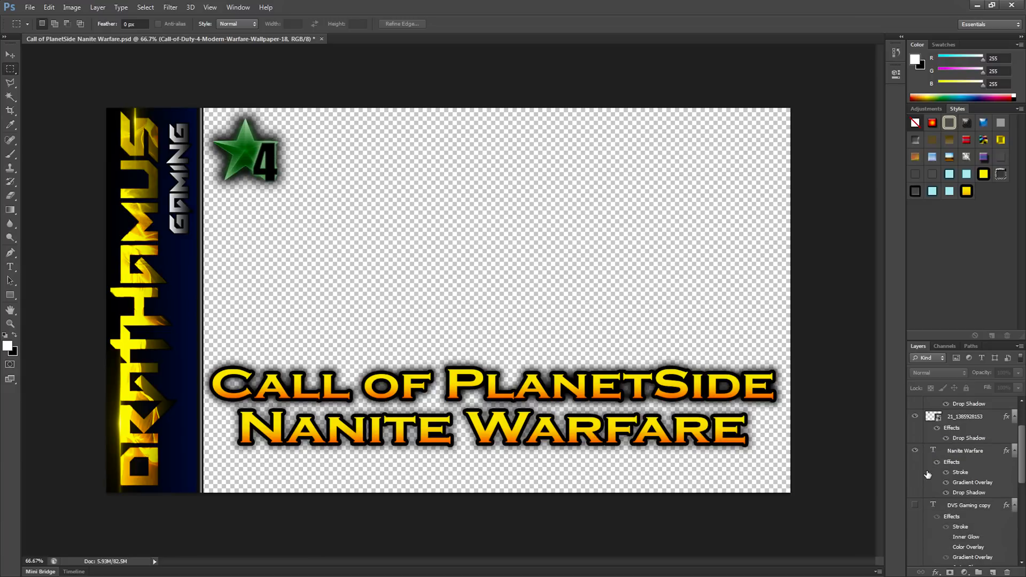
scroll("down", 3)
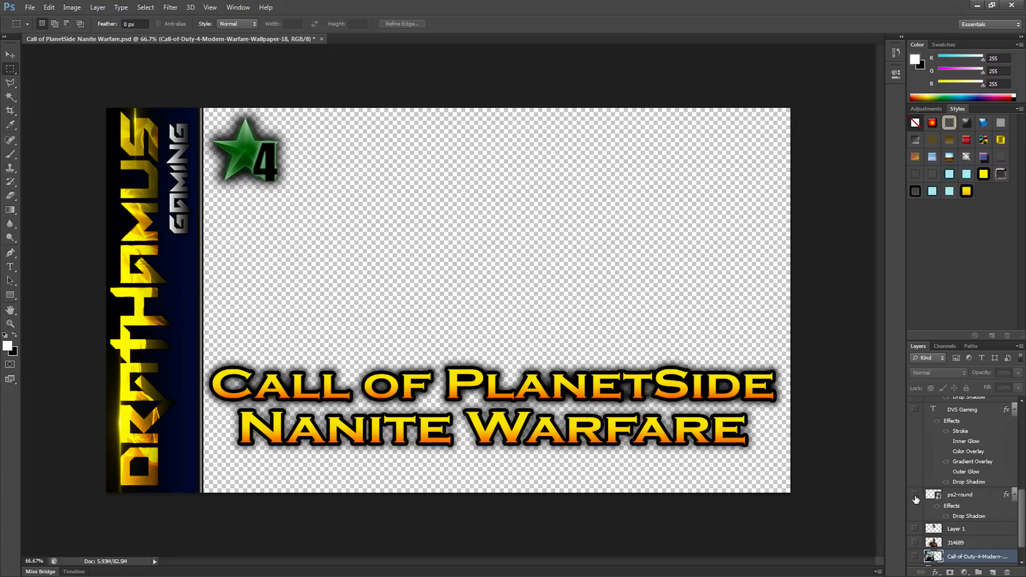
left_click(916, 522)
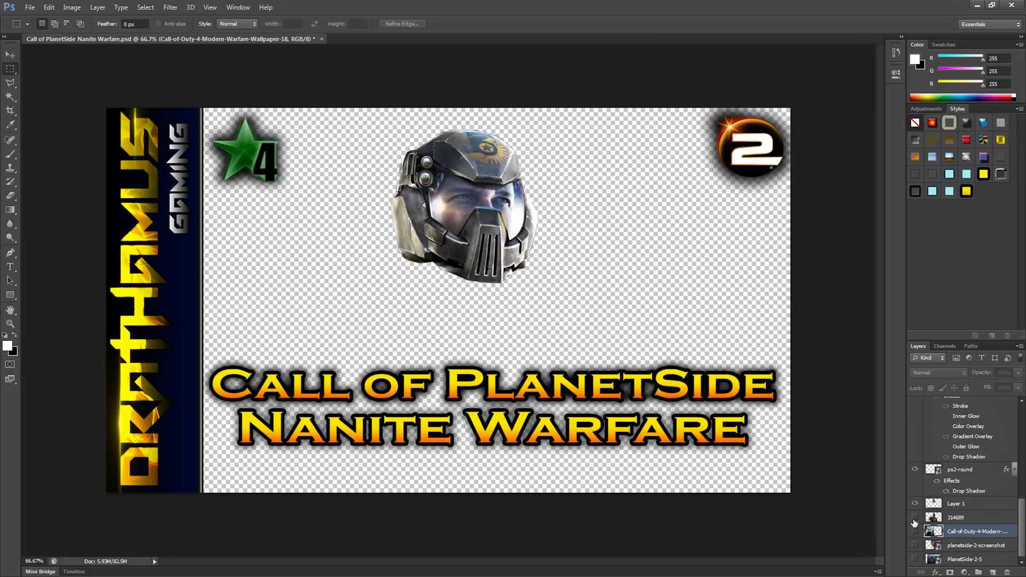
left_click(915, 540)
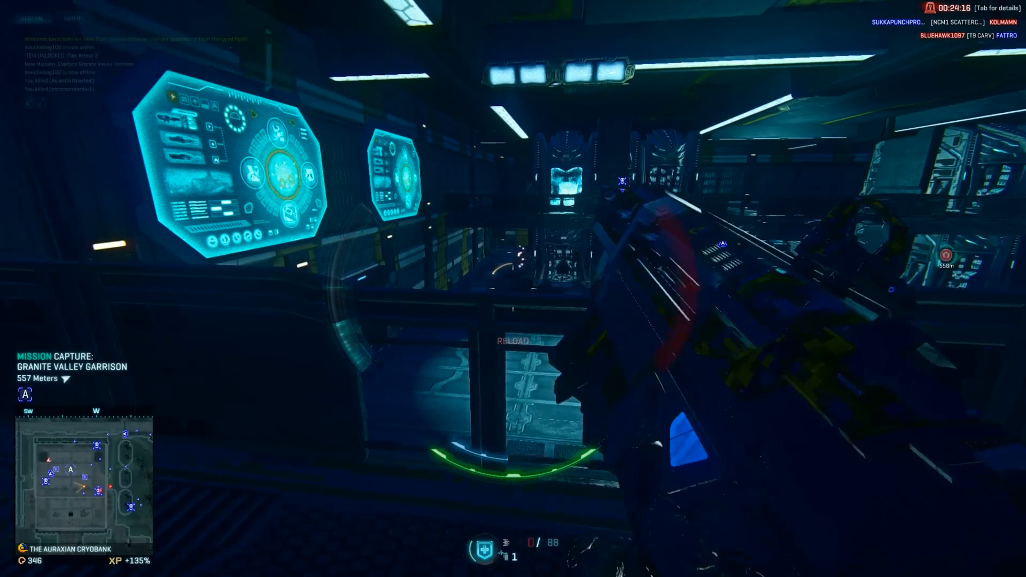
key("r")
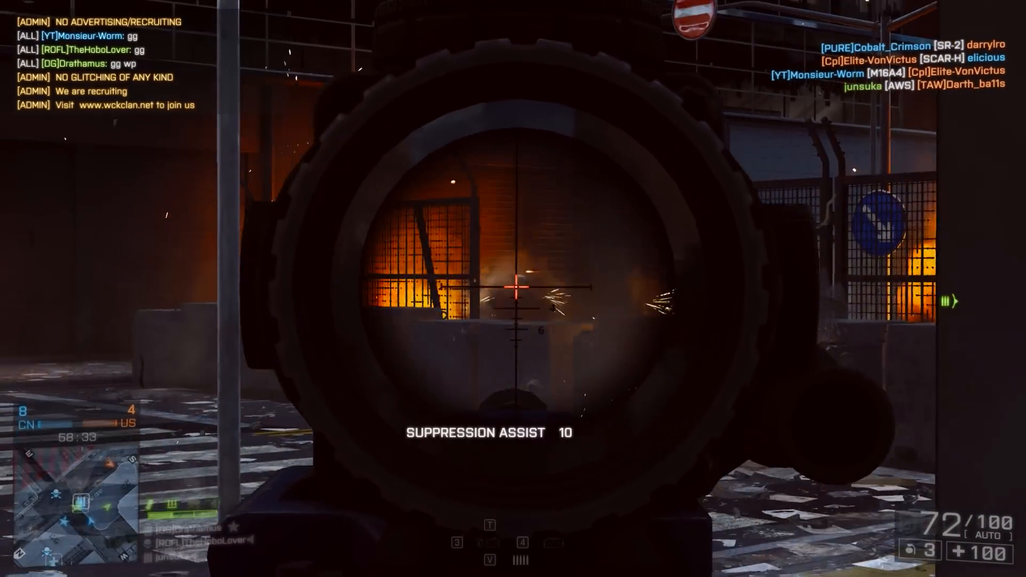
left_click(513, 289)
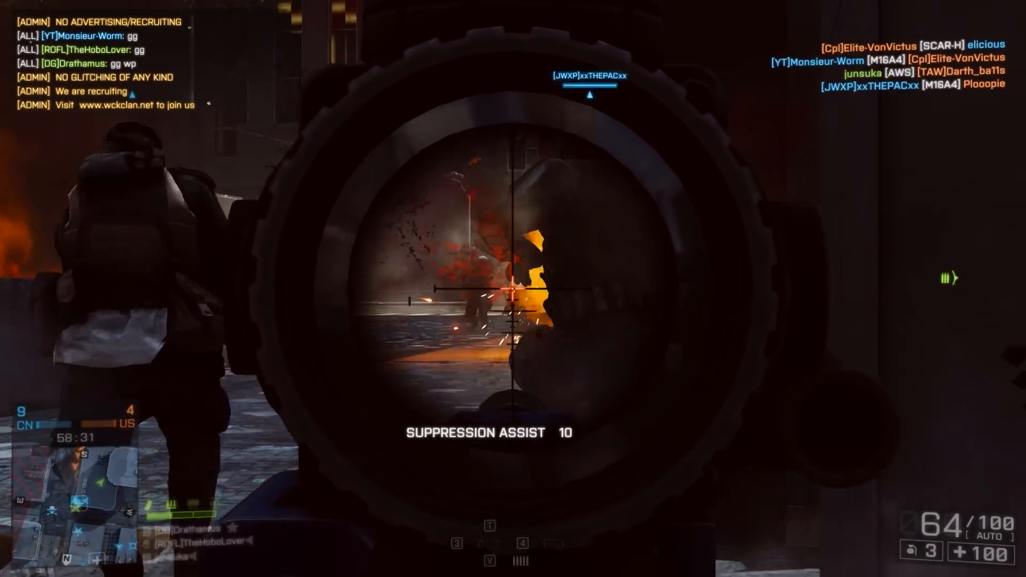